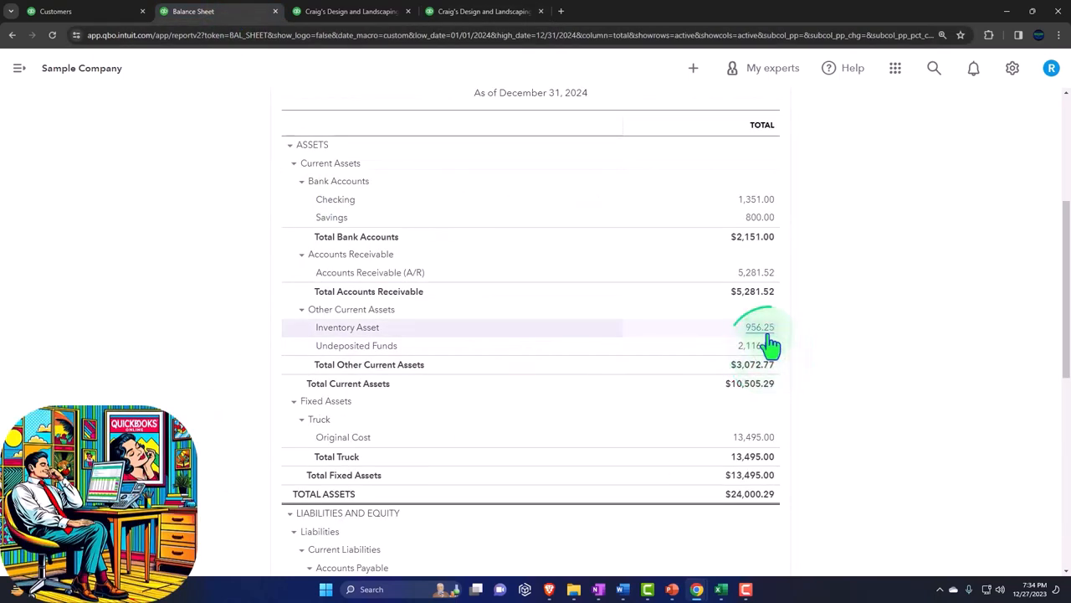
- Review Undeposited Funds on the Balance Sheet, then go to the Customers list
scroll(up, 3)
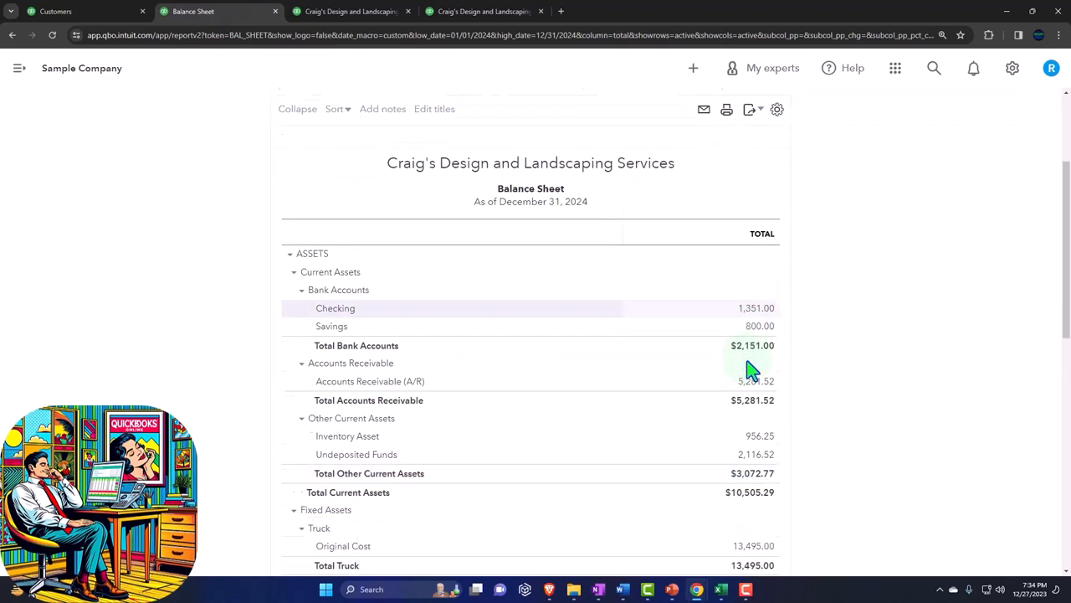
scroll(down, 3)
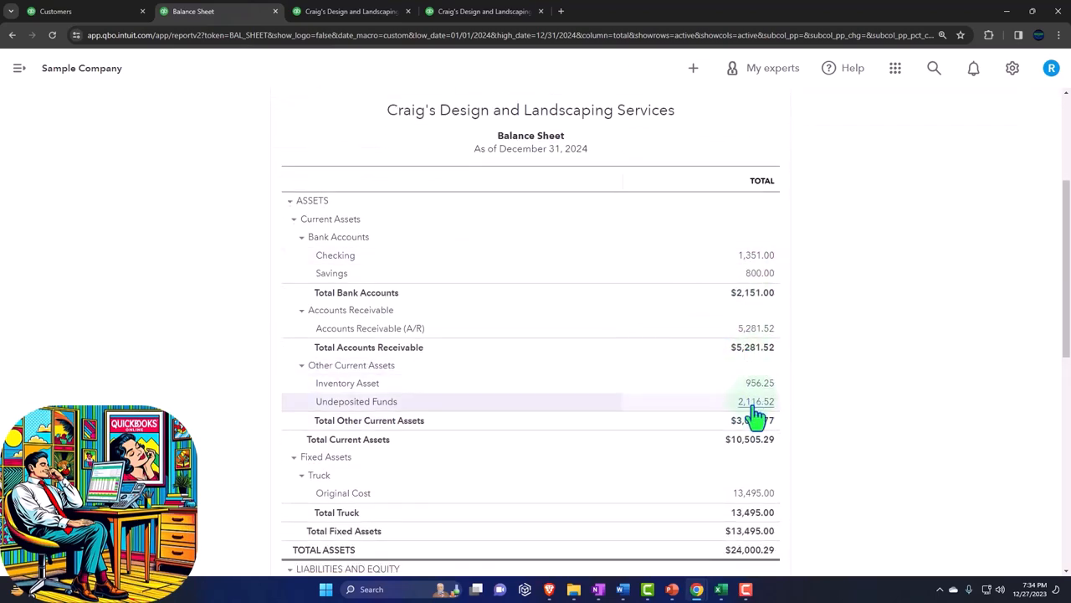
click(53, 10)
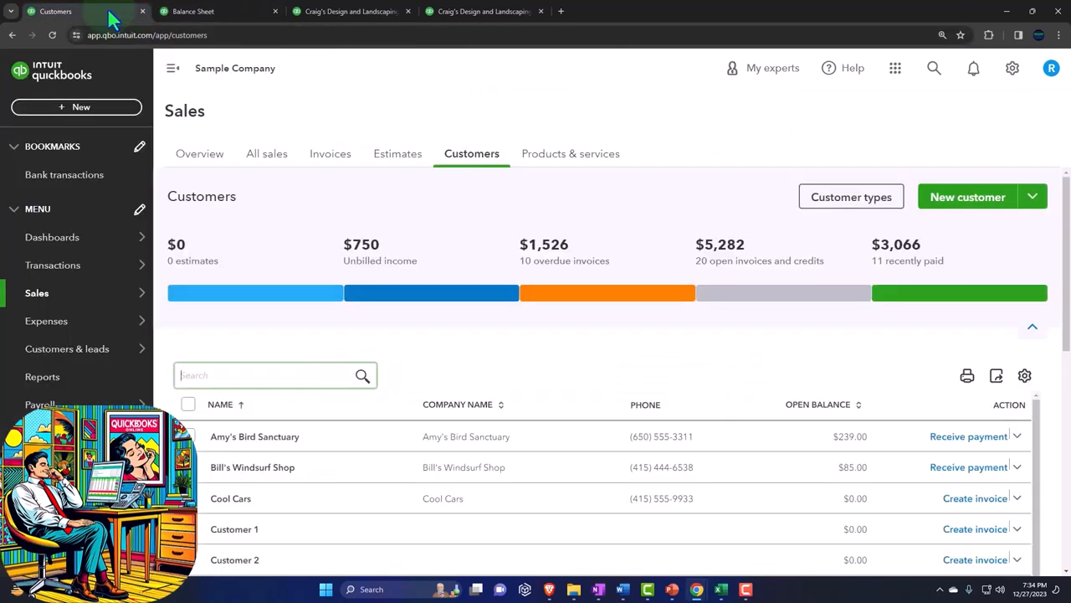
- Start a new sales receipt and add a new customer named Customer 3
click(77, 107)
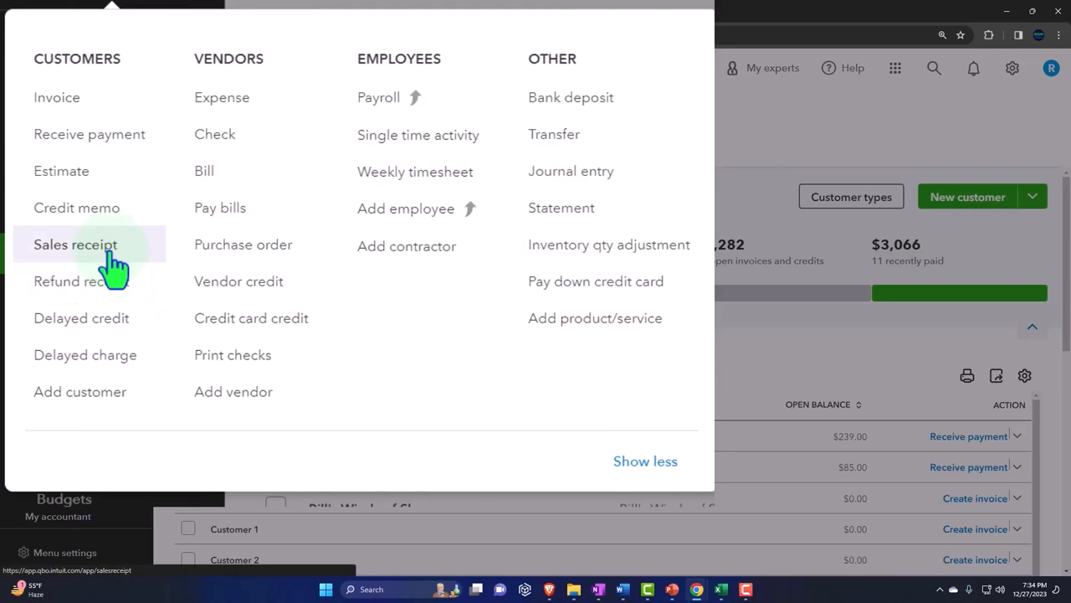
click(75, 244)
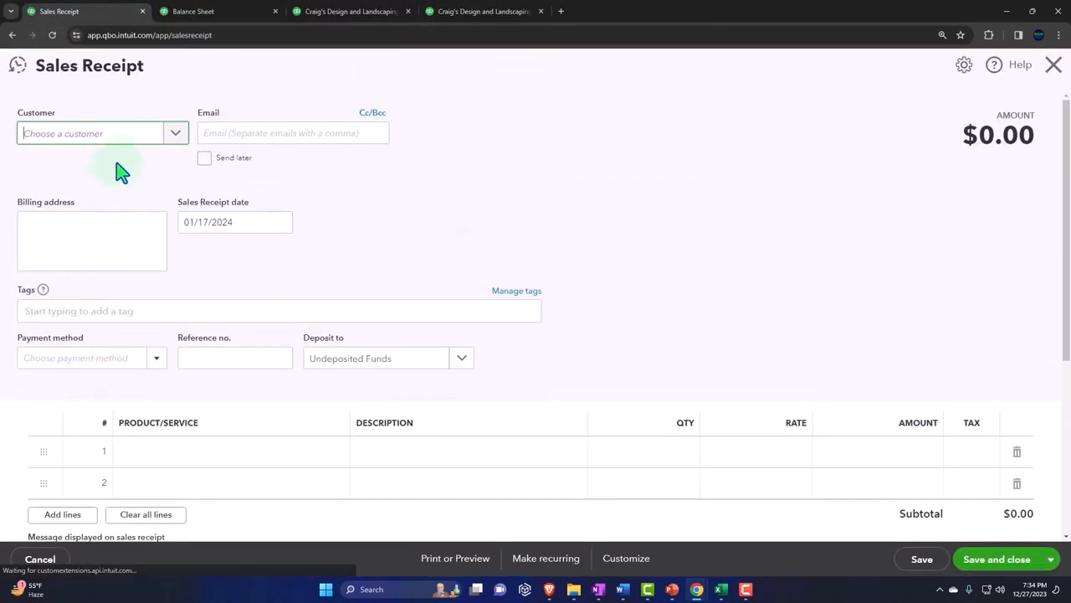
text(Cust)
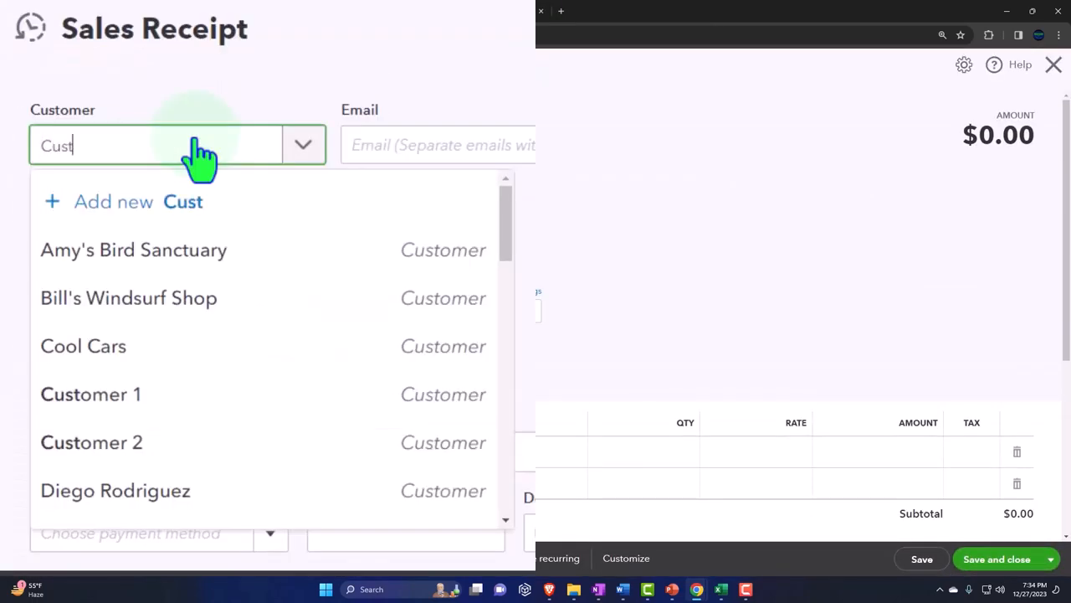
text(omer 3)
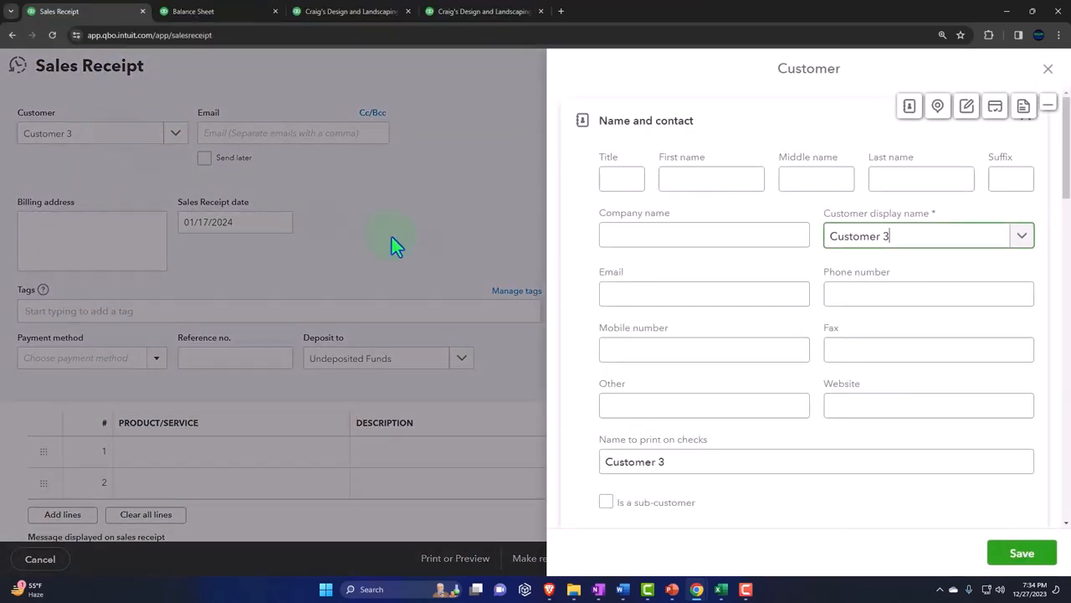
click(1022, 552)
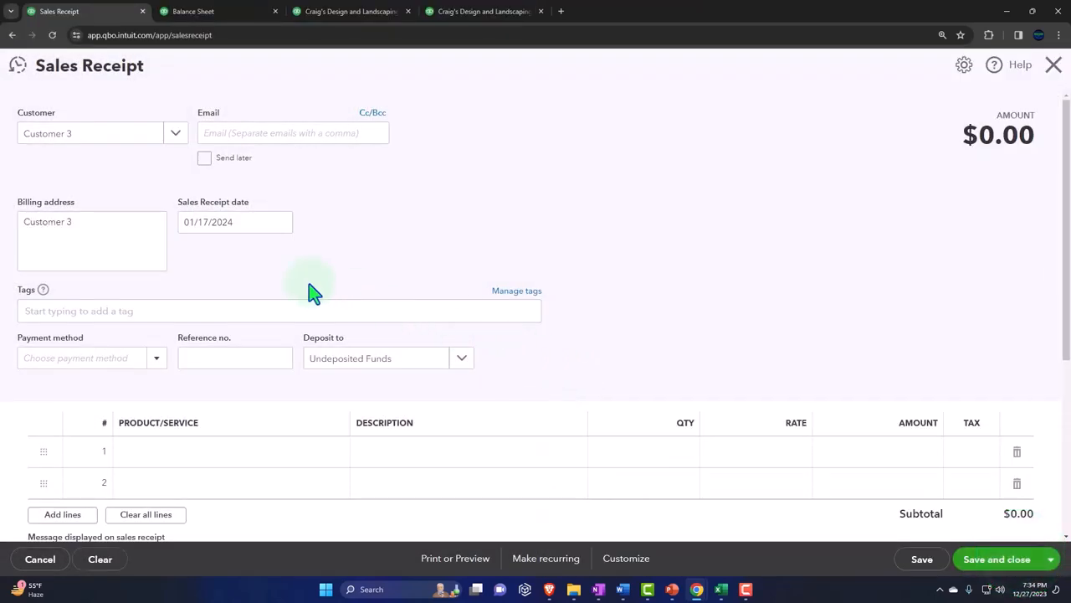
click(154, 358)
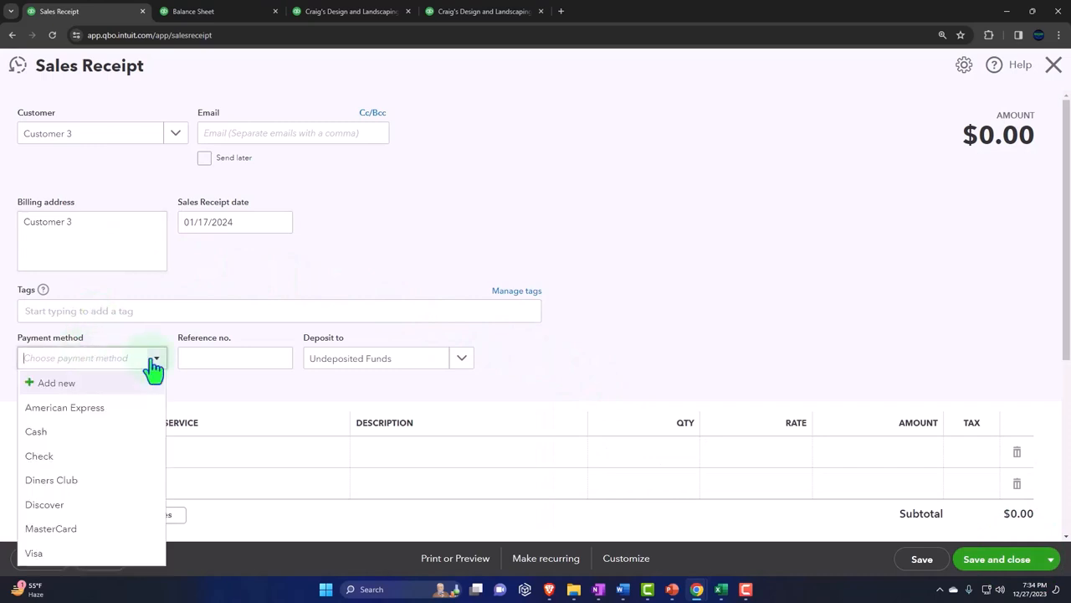
- Record a cash sale of two Service Item 1 at 150 ($300 total) and save the receipt
click(37, 432)
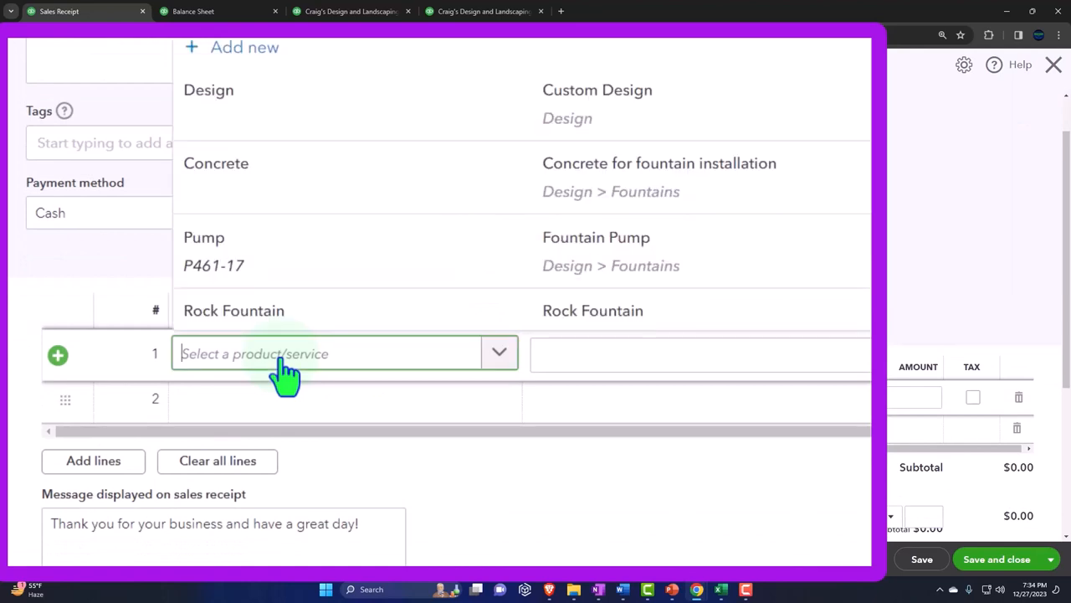
text(Service Item 1)
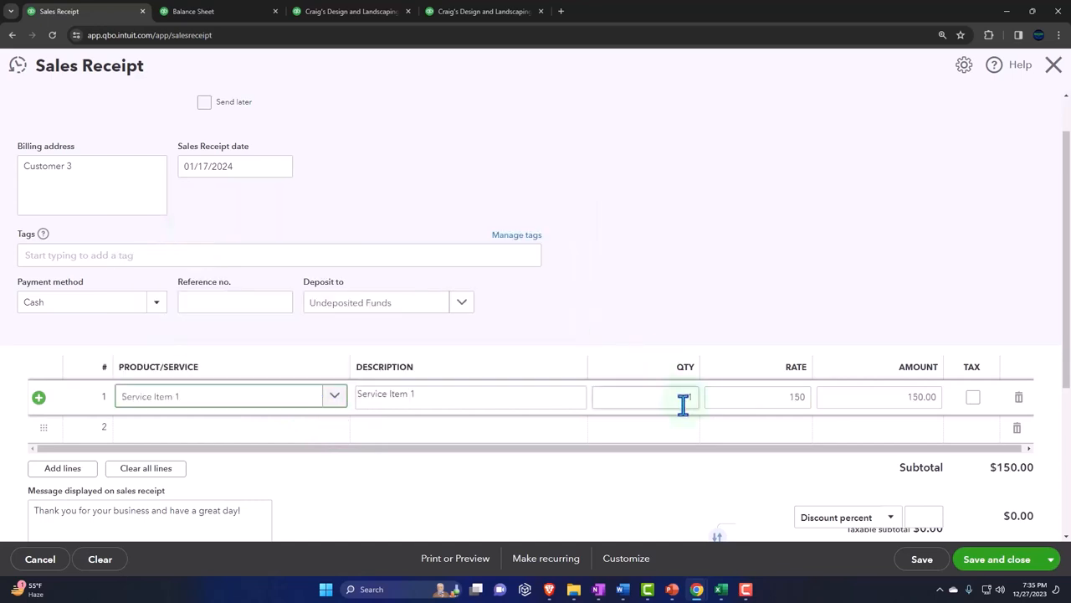
click(644, 395)
text(2)
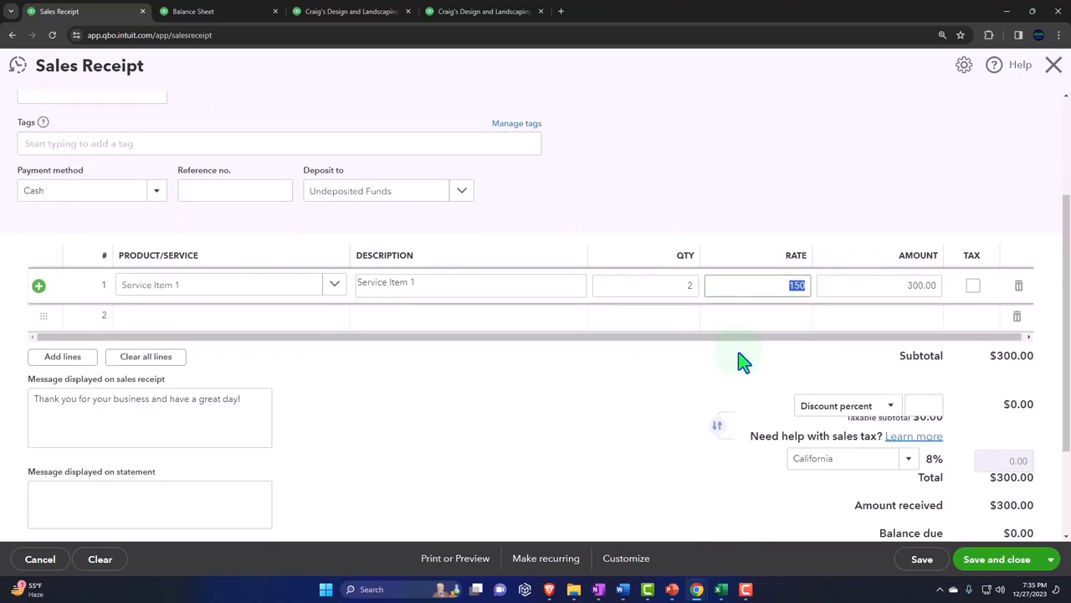
mouse_move(411, 226)
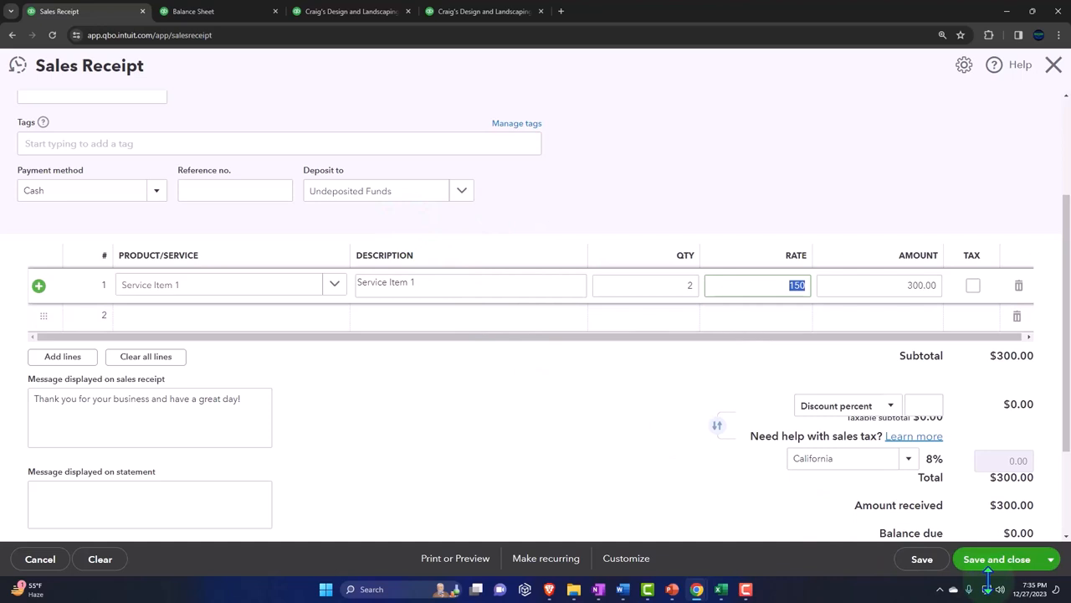
click(996, 559)
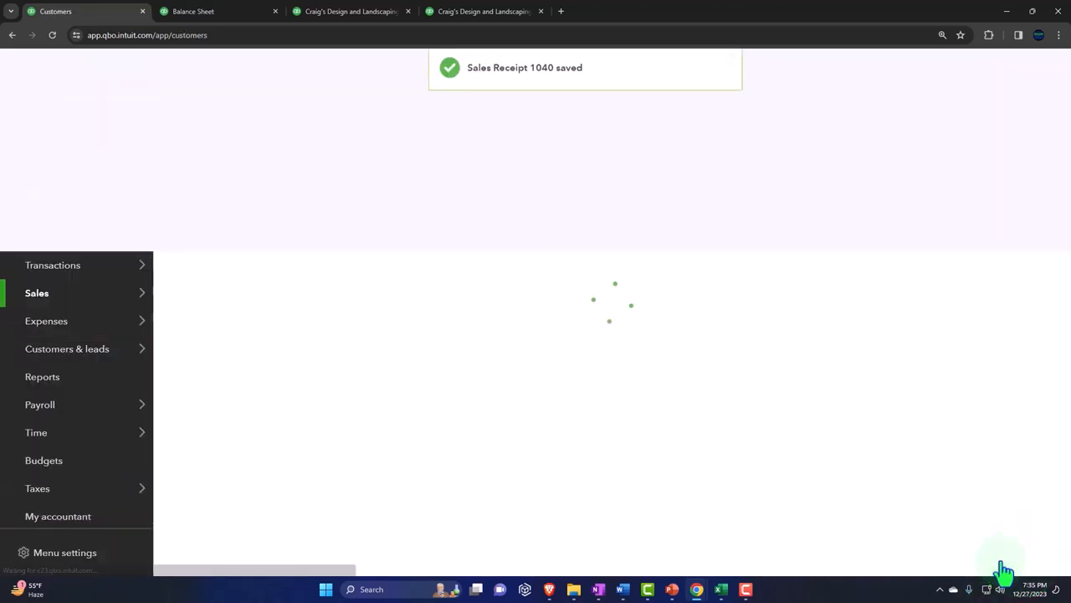
- Check the Undeposited Funds transaction report now includes receipt 1040's $300, then return
click(192, 10)
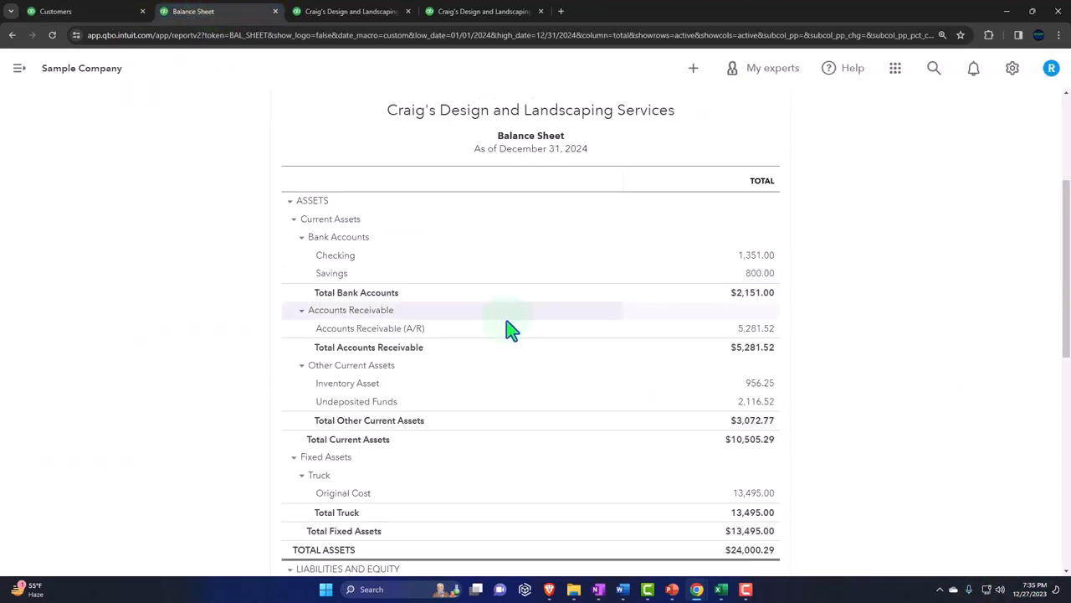
scroll(up, 3)
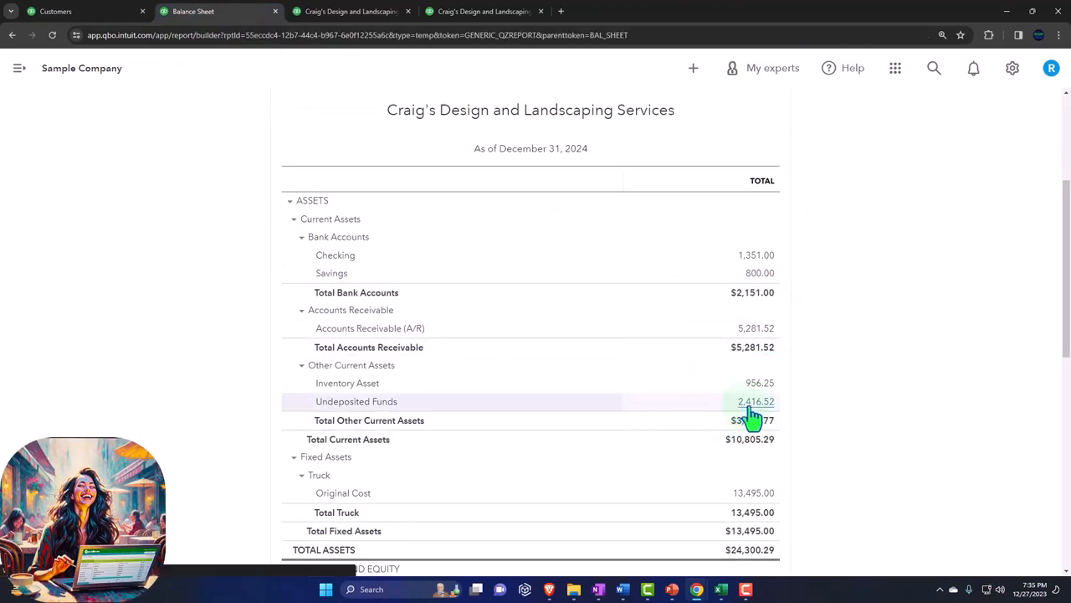
click(757, 402)
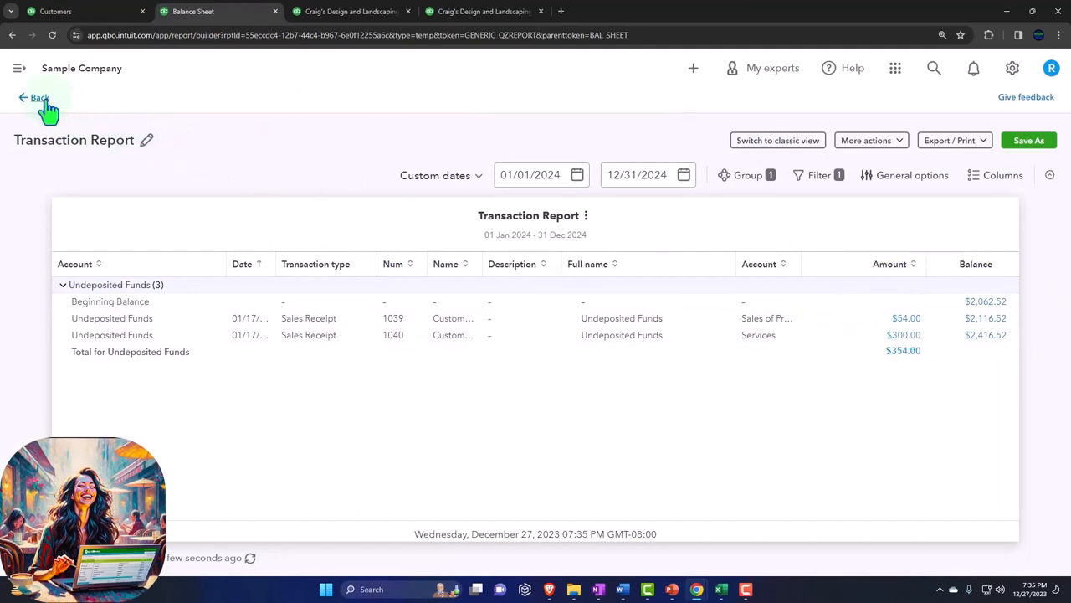
click(352, 10)
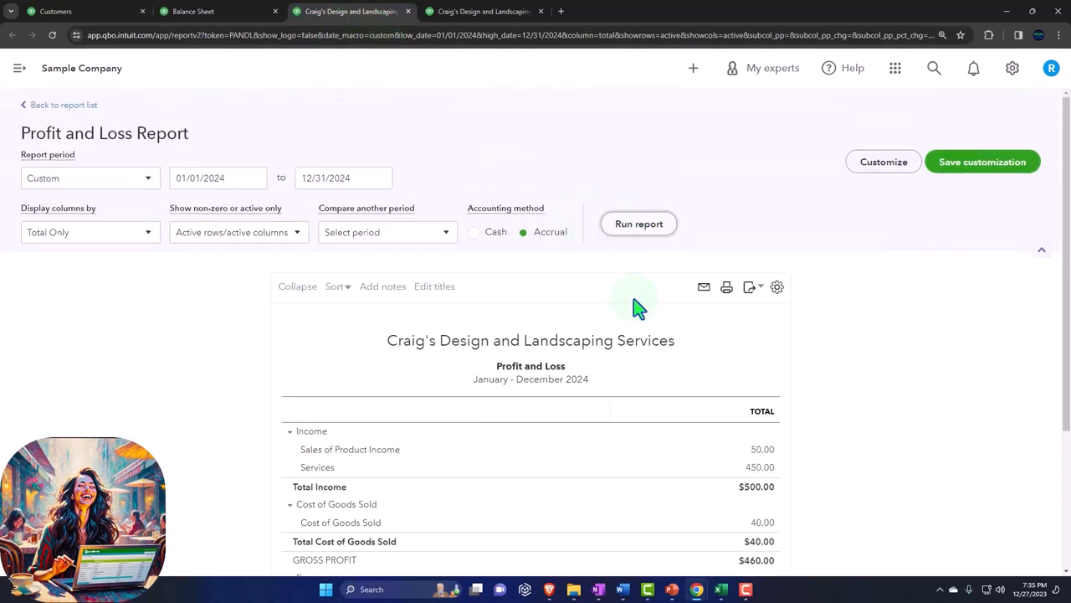
scroll(down, 3)
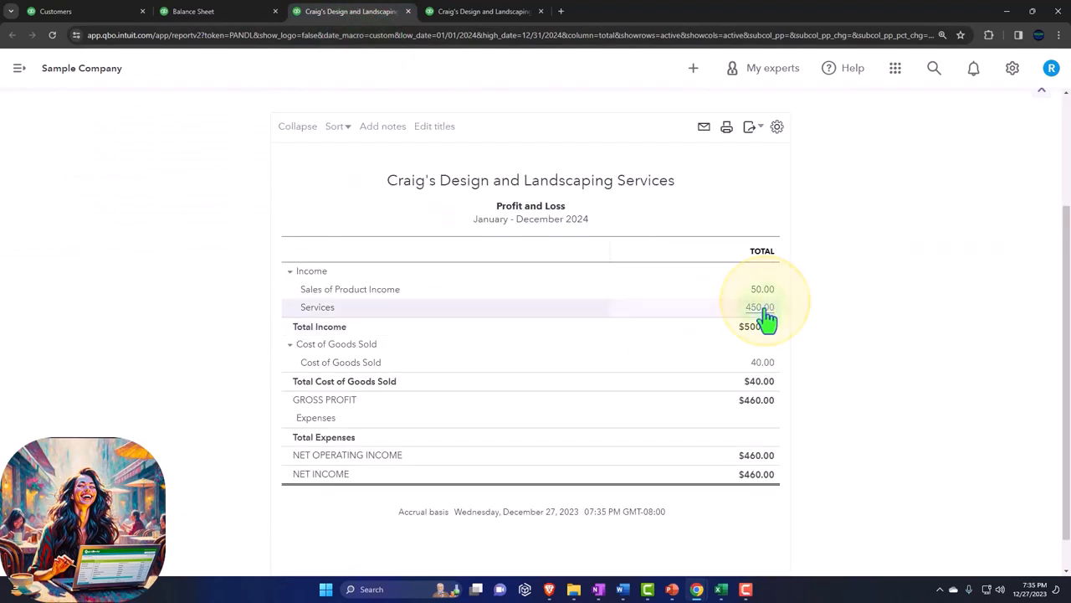
click(760, 308)
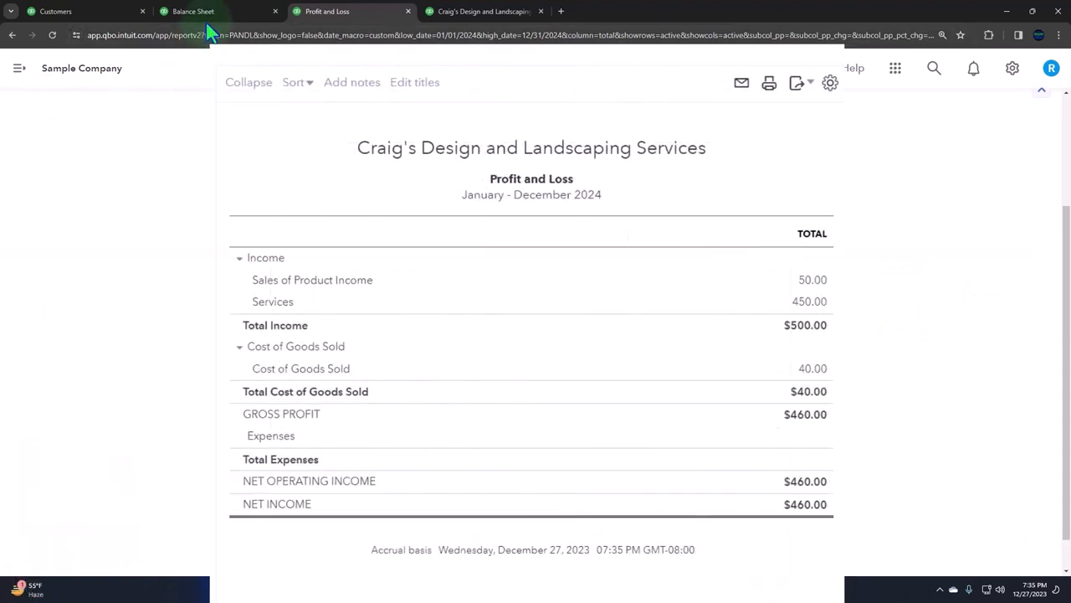
- Review Checking at $1,351 on the Balance Sheet, then go to the Customers list
click(192, 10)
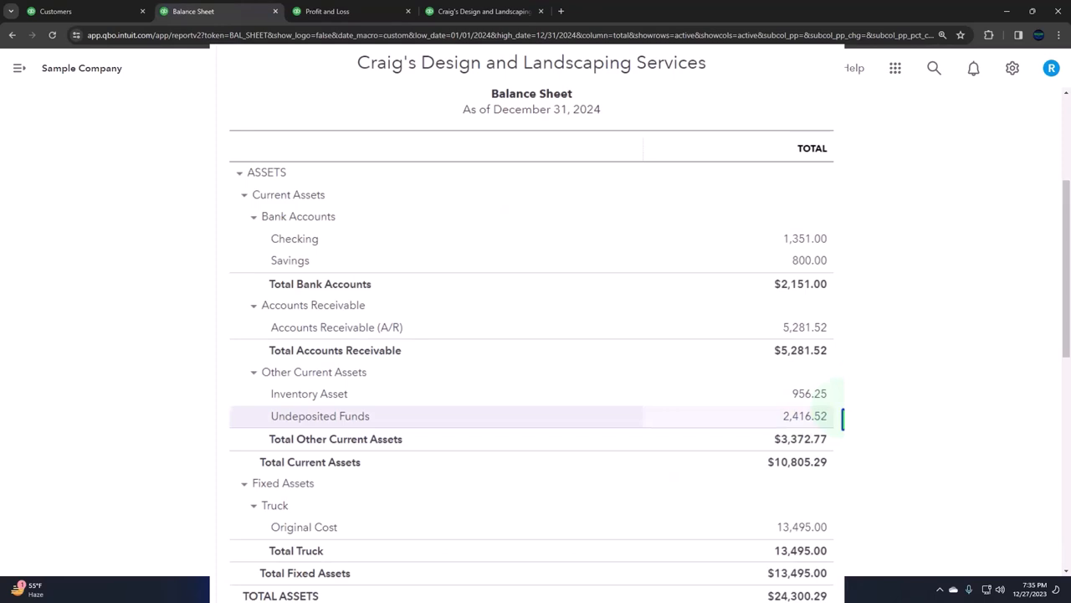
mouse_move(803, 237)
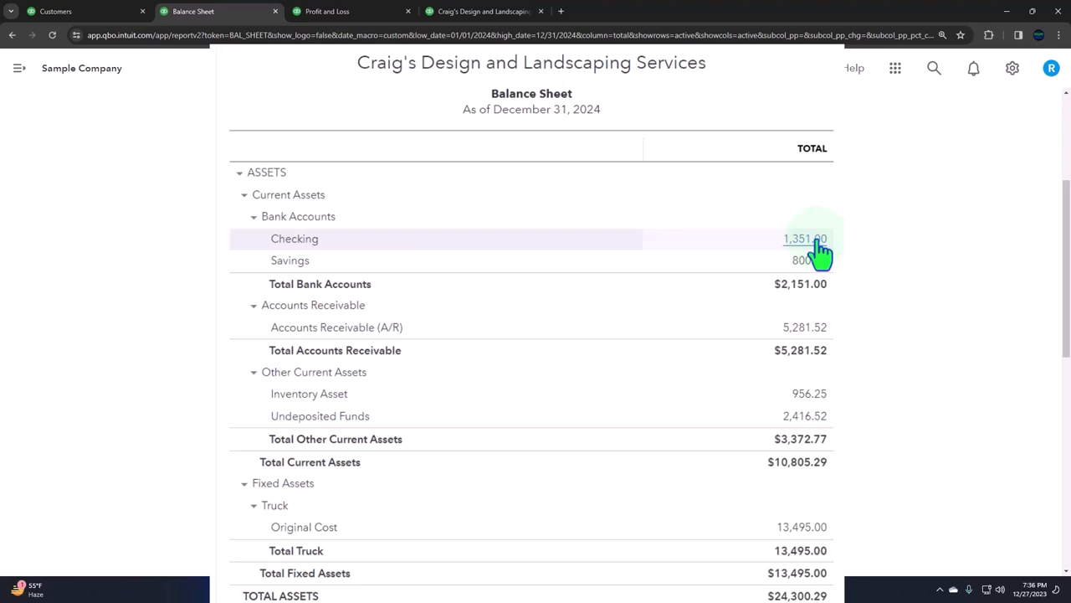
click(54, 10)
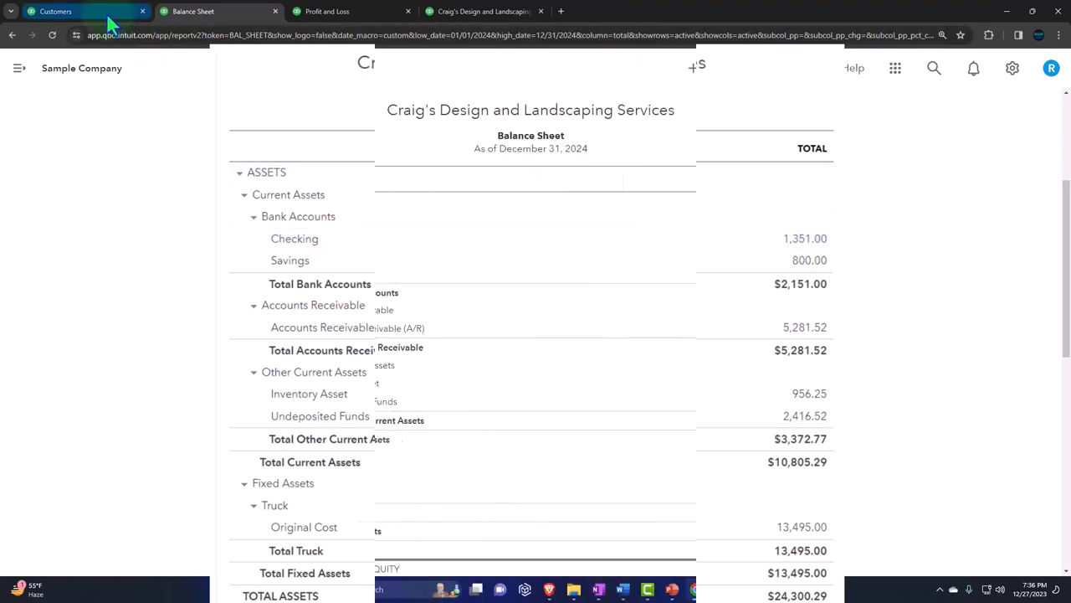
click(84, 10)
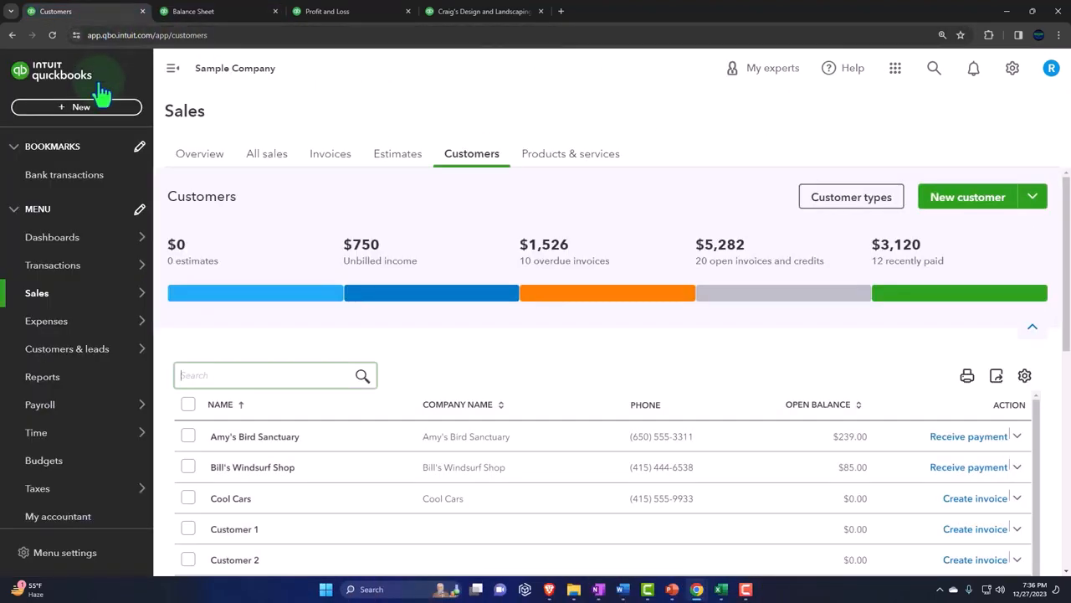
- Create a bank deposit combining the Customer 2 and Customer 3 receipts ($354) into Checking
click(77, 107)
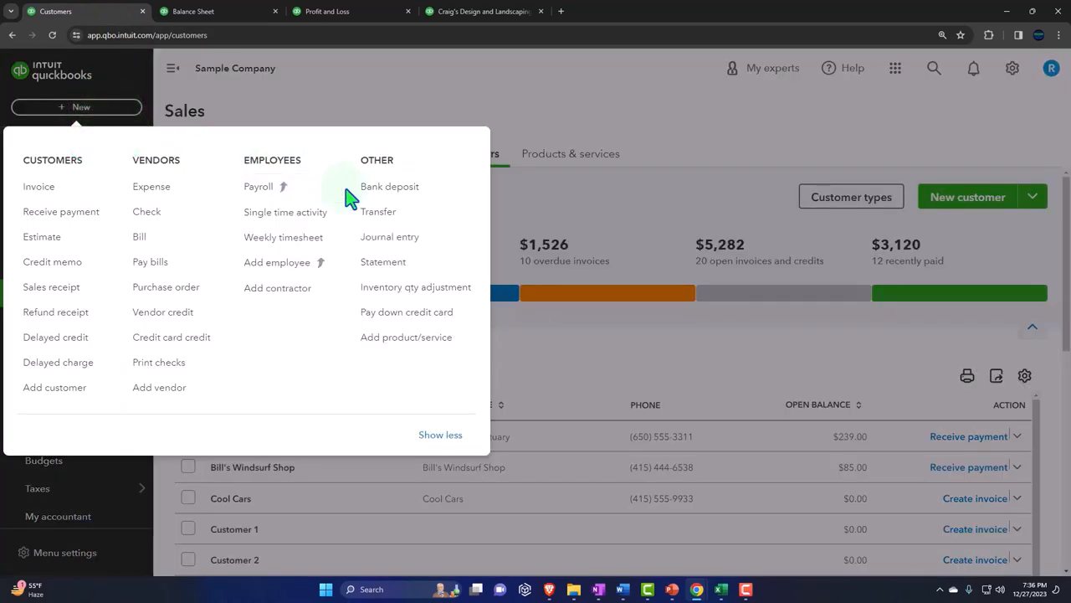
click(388, 186)
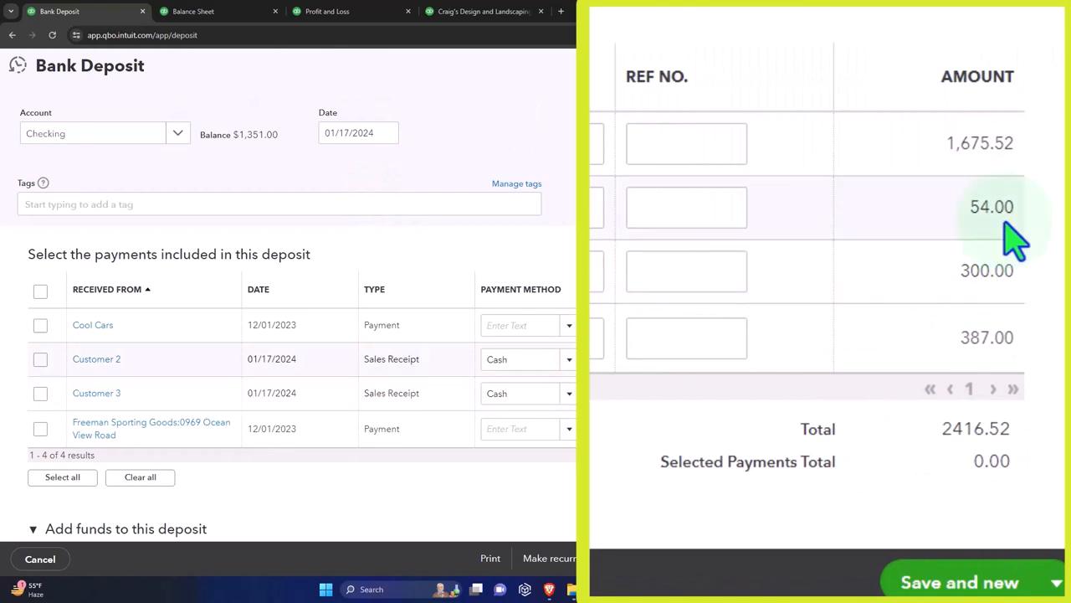
mouse_move(1013, 243)
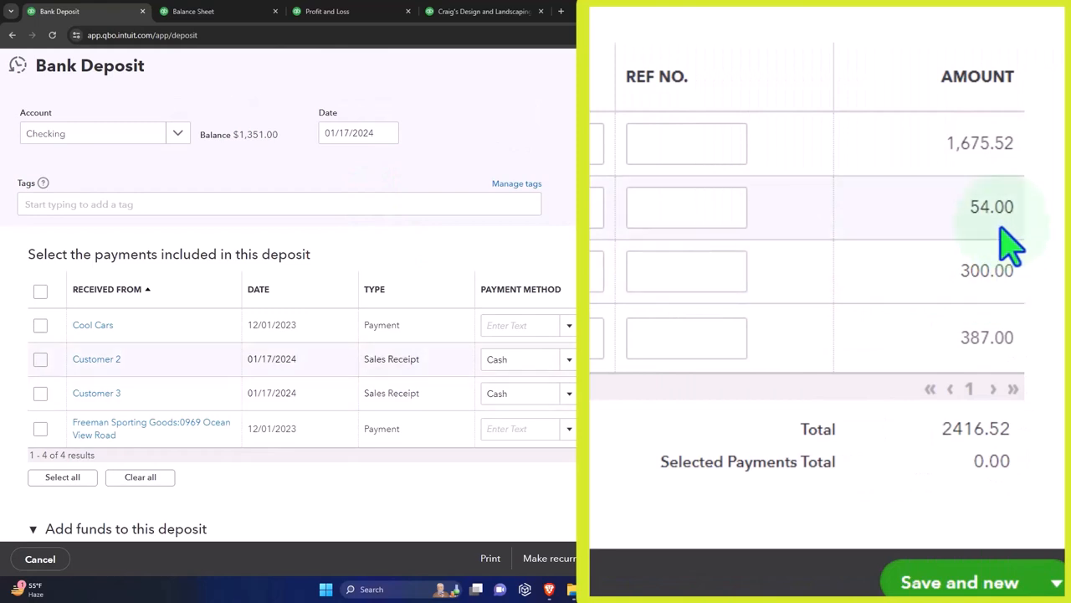
mouse_move(979, 221)
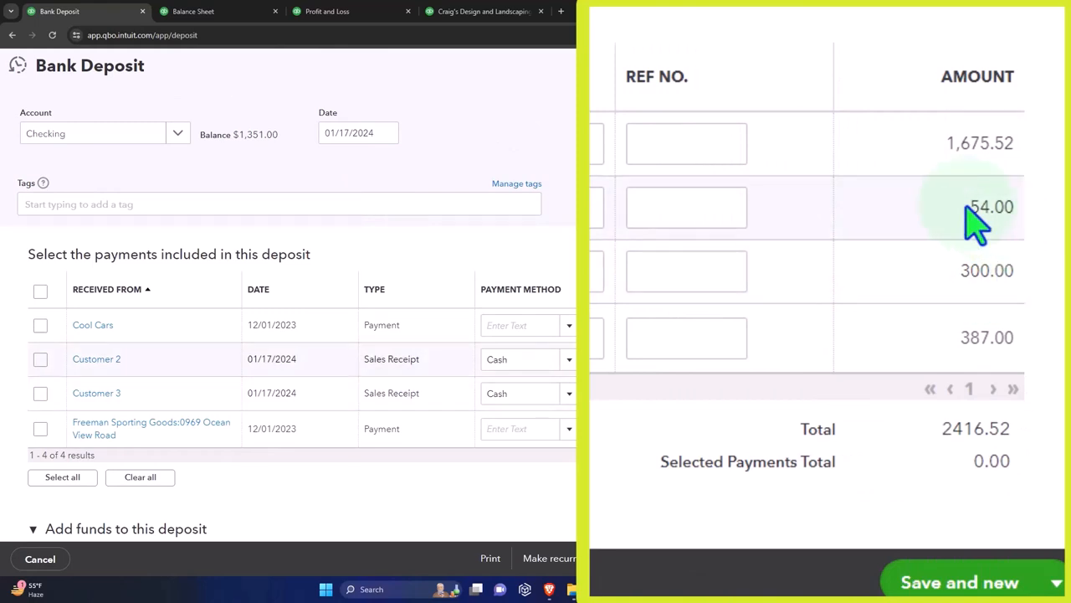
mouse_move(937, 270)
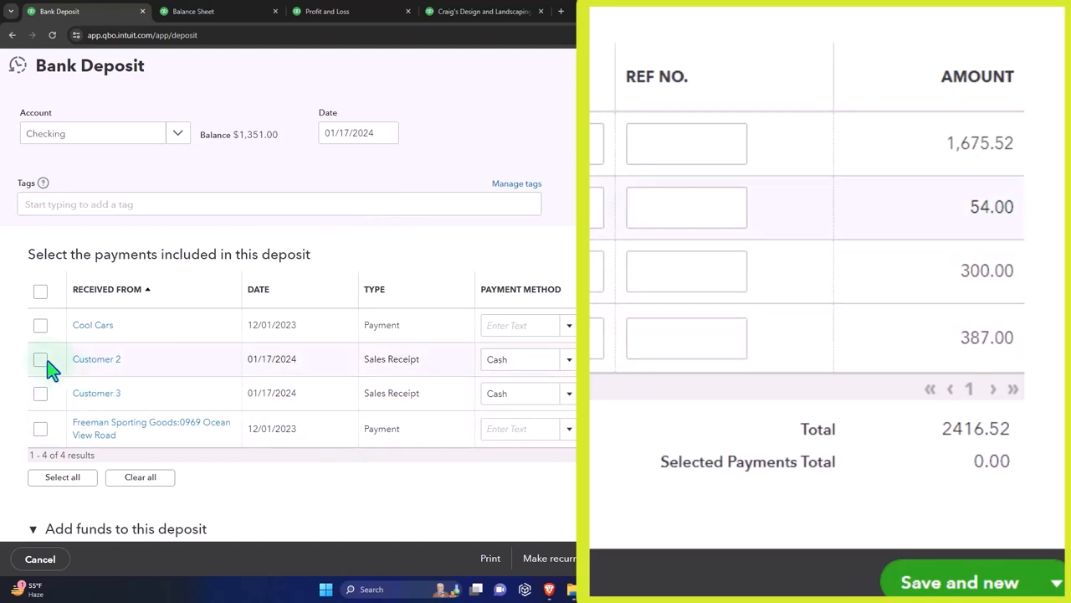
click(41, 358)
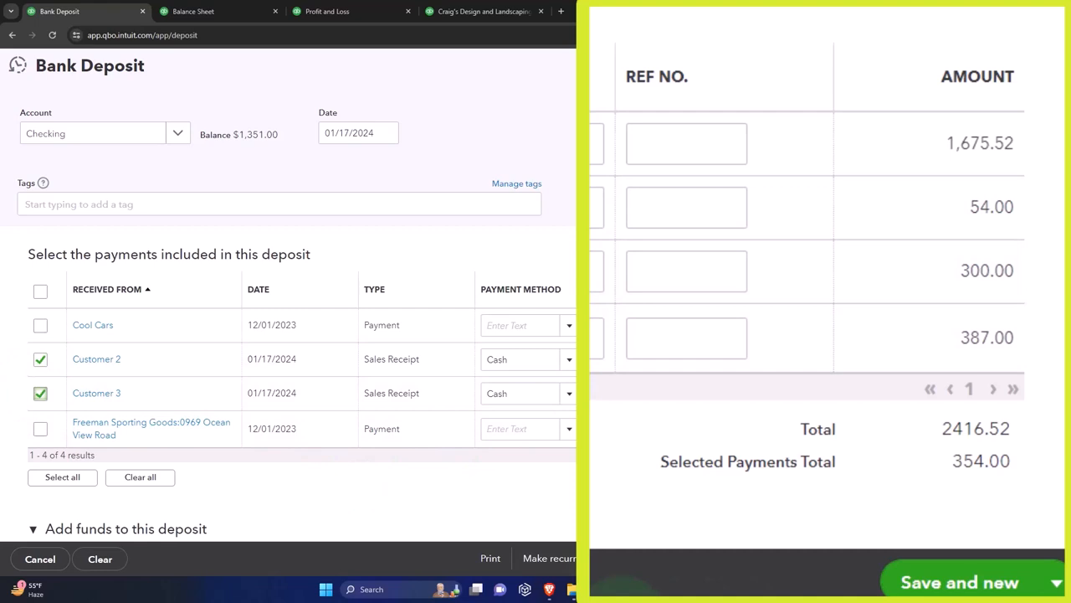
mouse_move(971, 502)
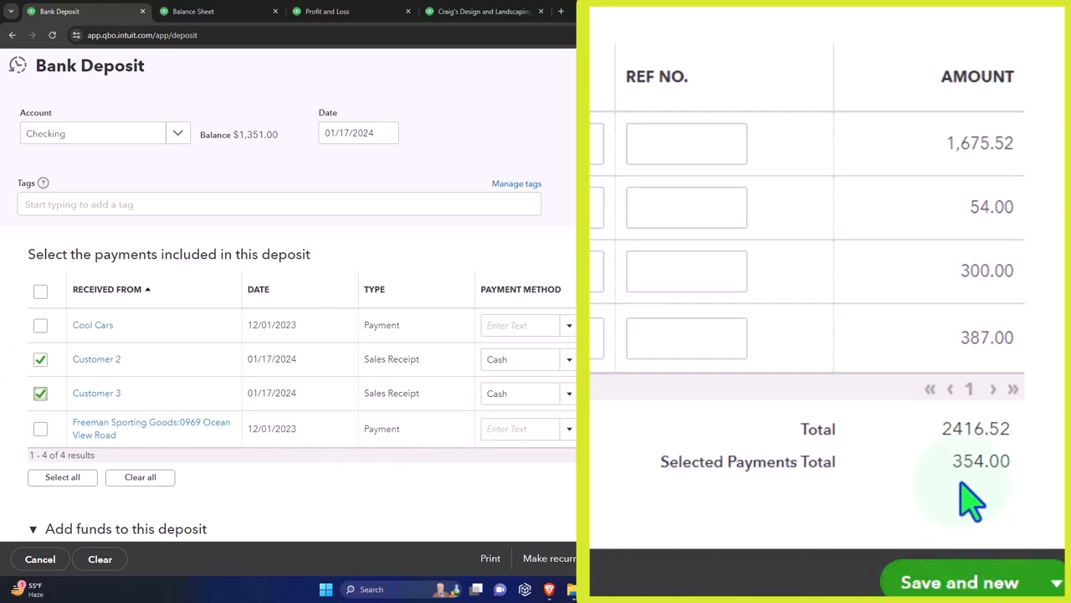
mouse_move(962, 505)
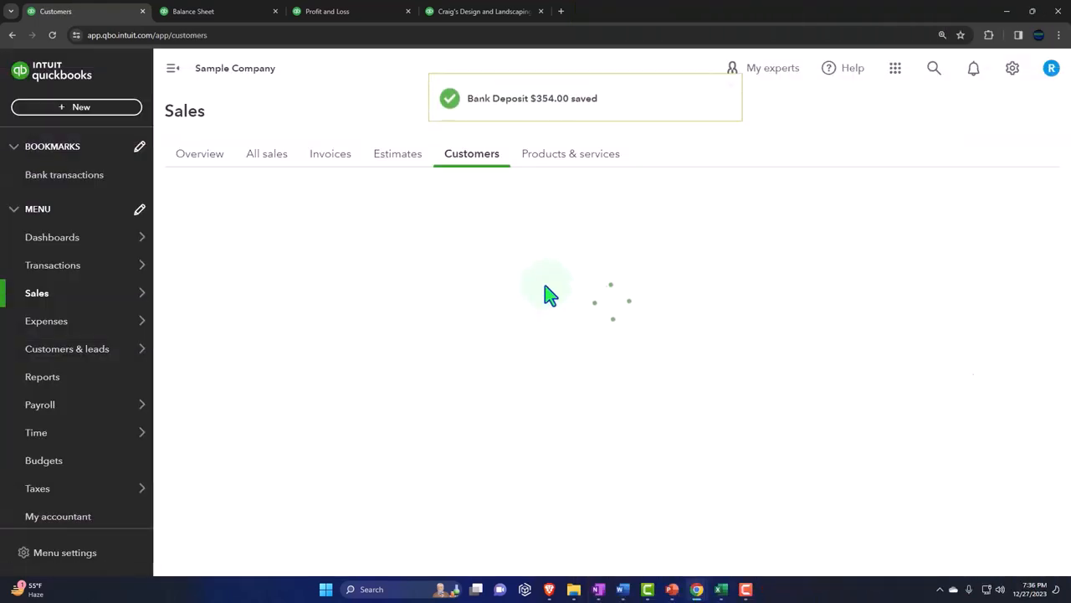
click(214, 10)
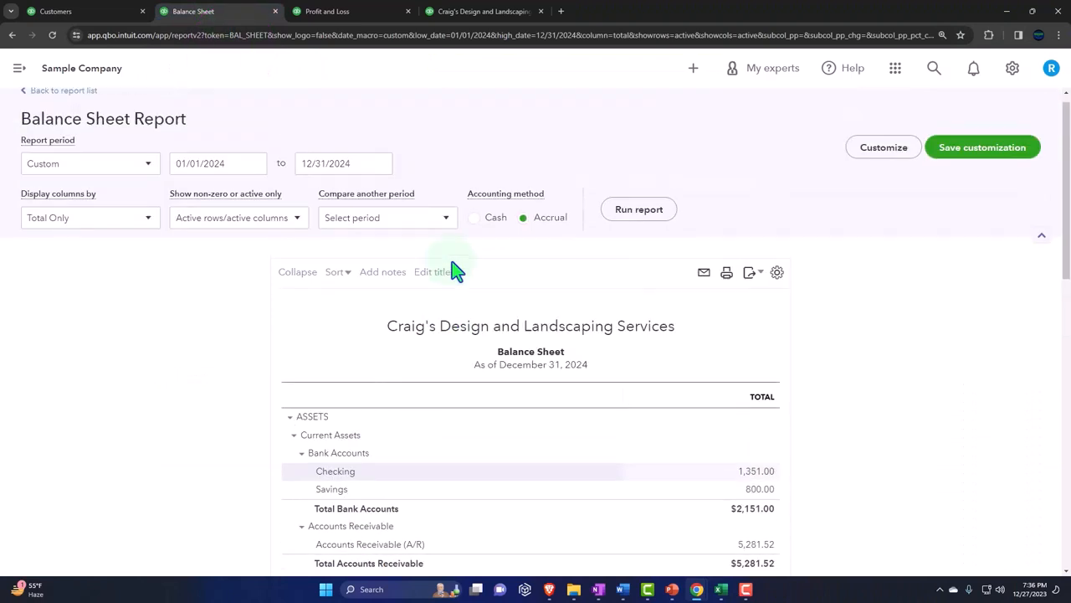
- Drill into the Undeposited Funds balance of 2,062.52 to see its transactions
scroll(down, 3)
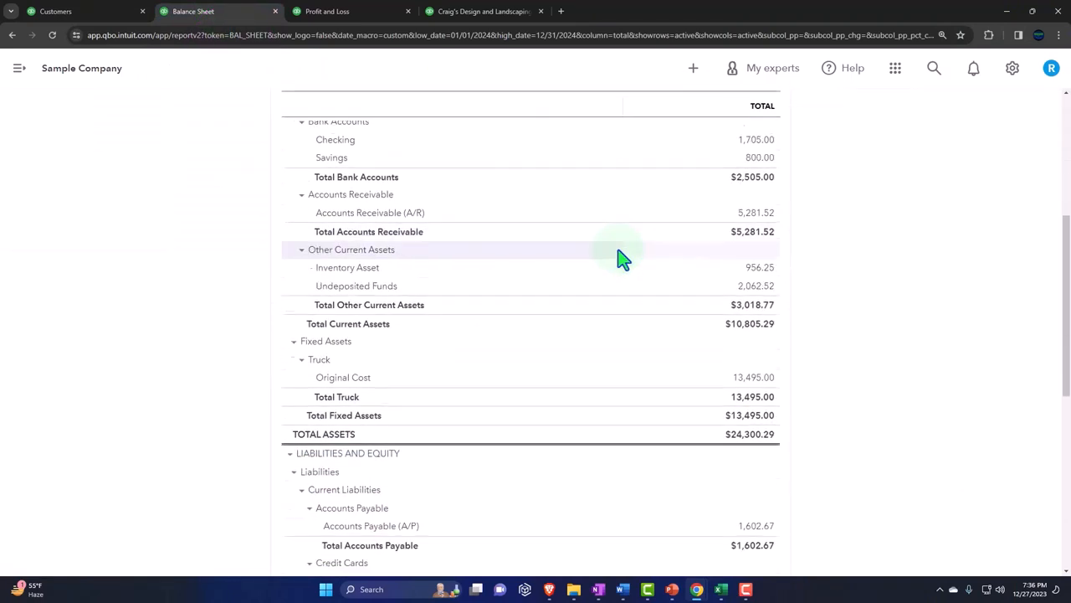
scroll(down, 3)
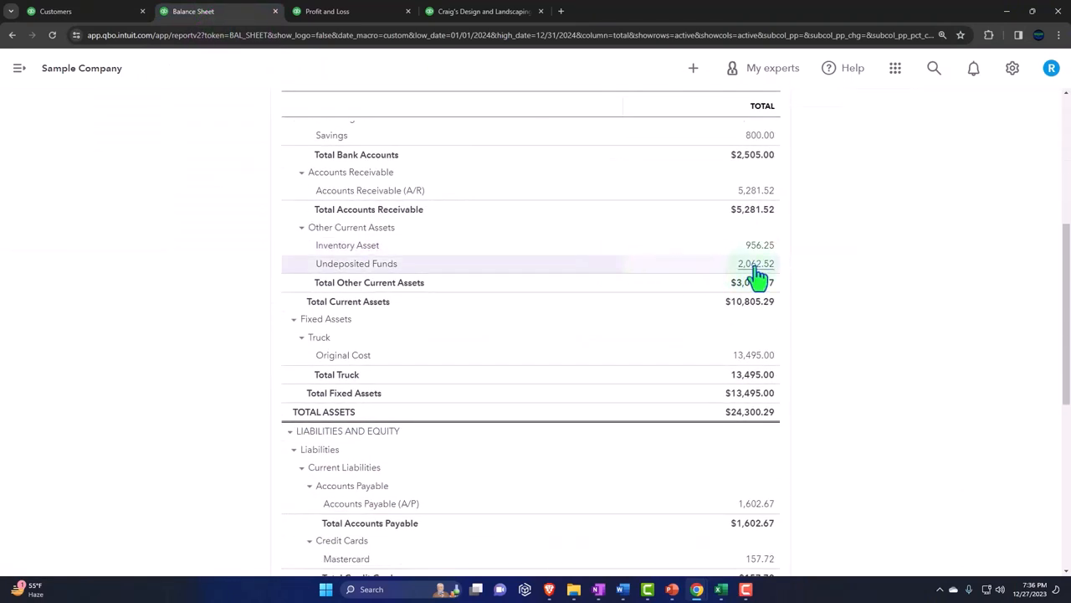
click(757, 263)
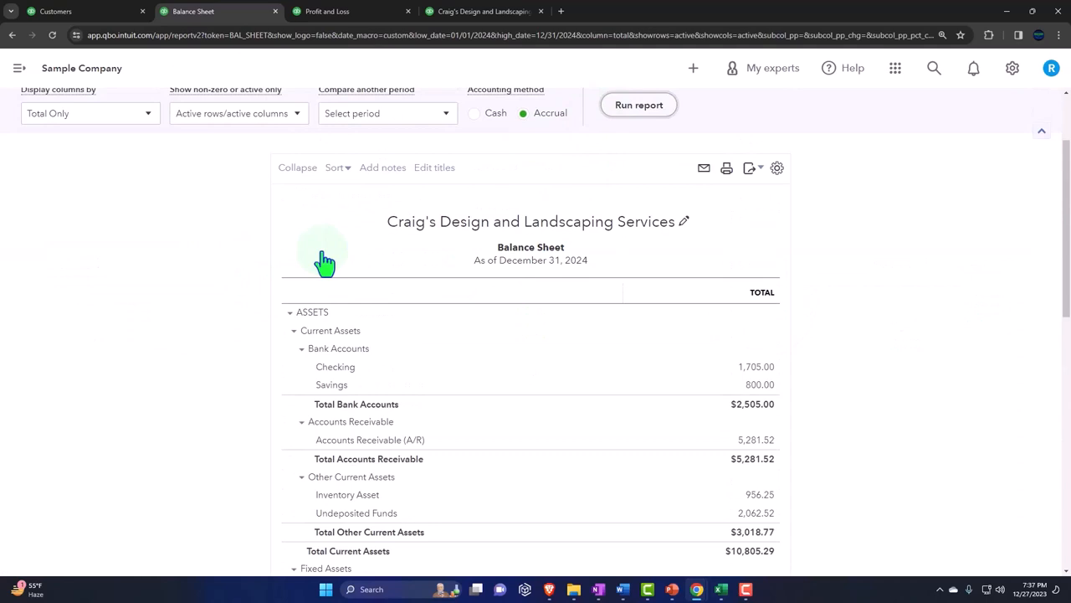
scroll(down, 3)
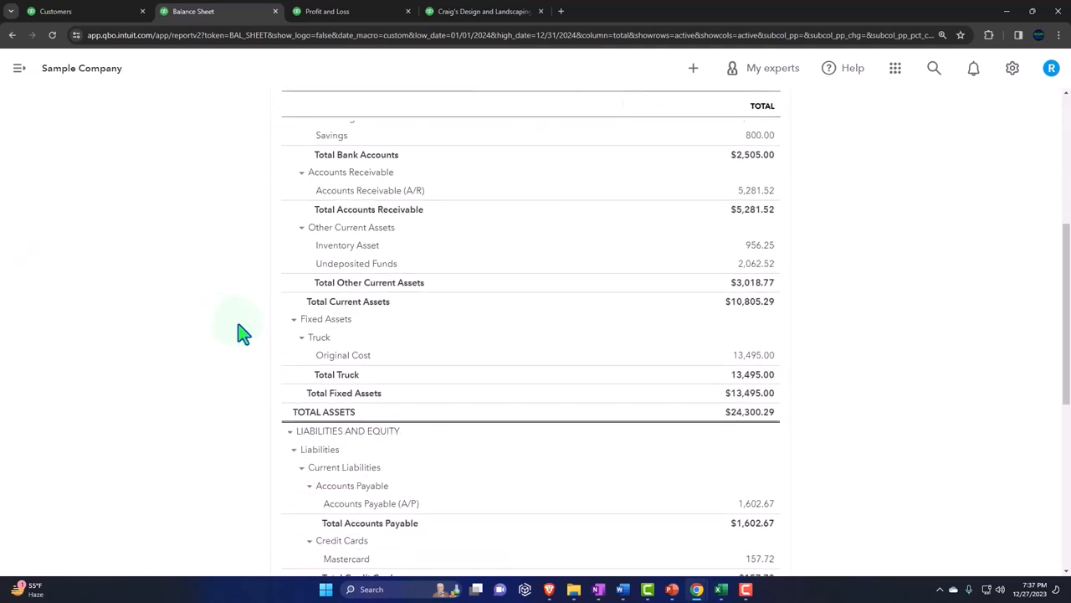
mouse_move(757, 276)
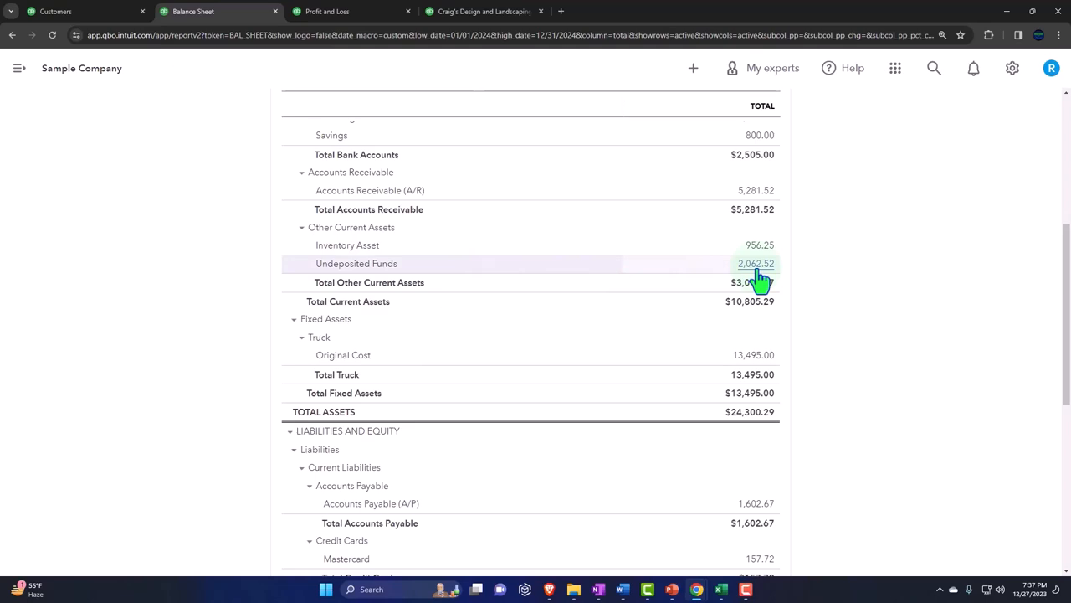
click(757, 263)
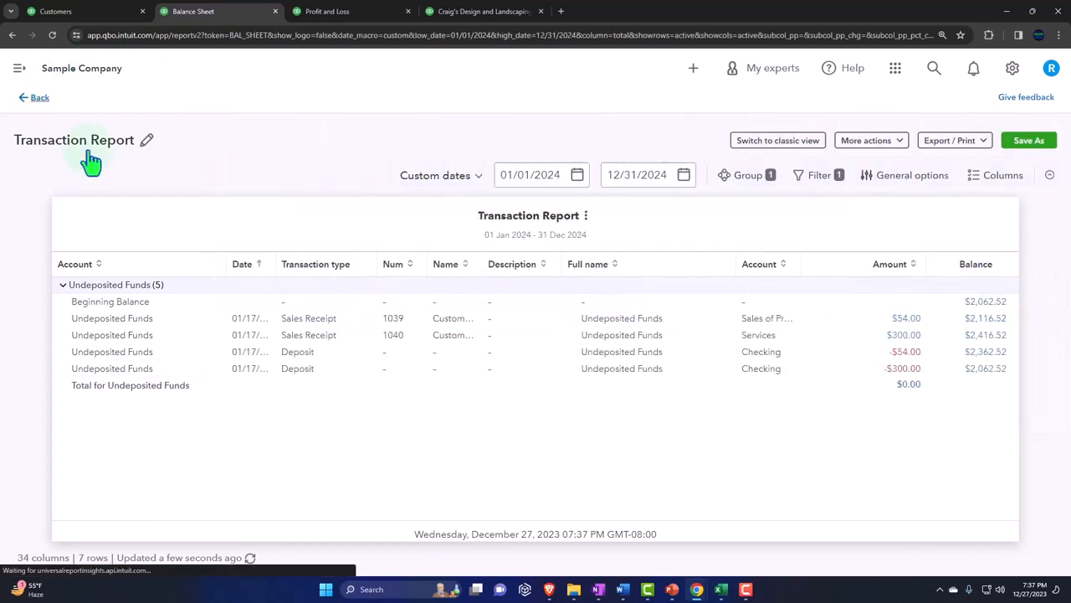
- Drill into the Checking balance of 1,705.00 to see the $354 deposit
click(217, 10)
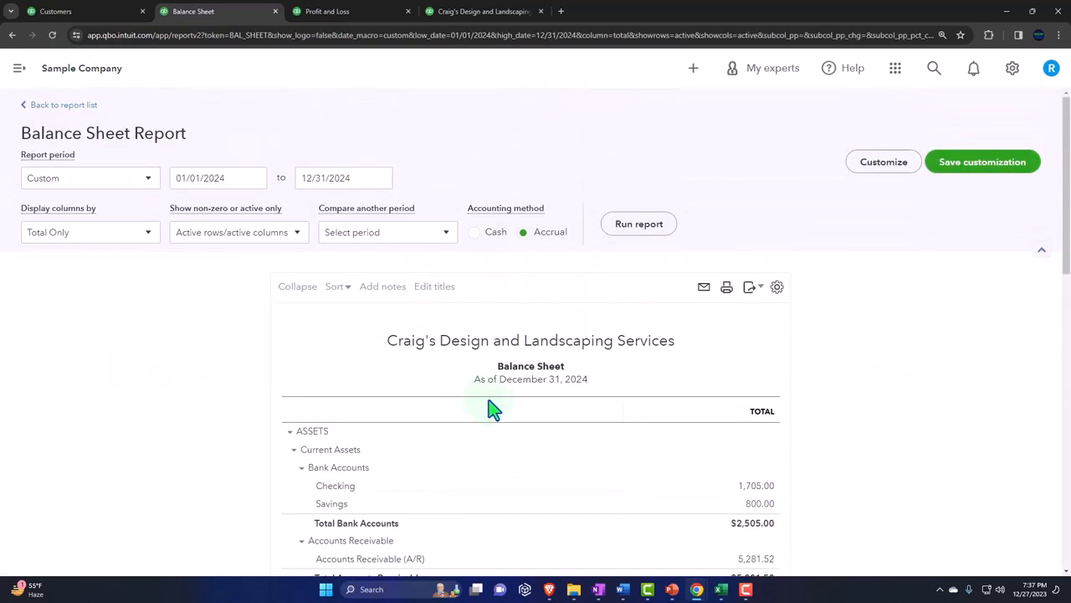
click(757, 375)
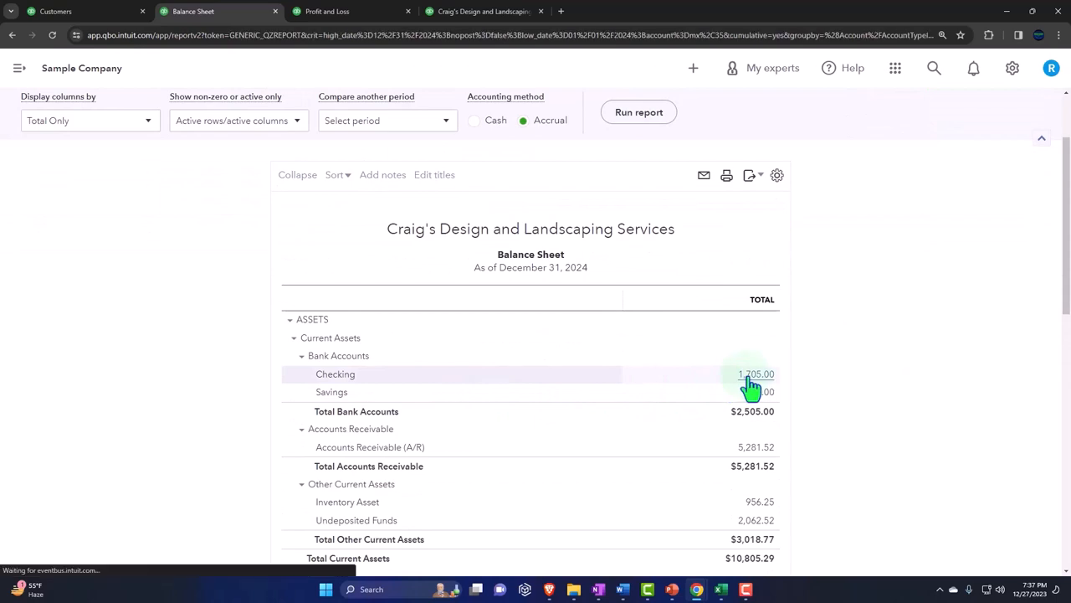
click(756, 373)
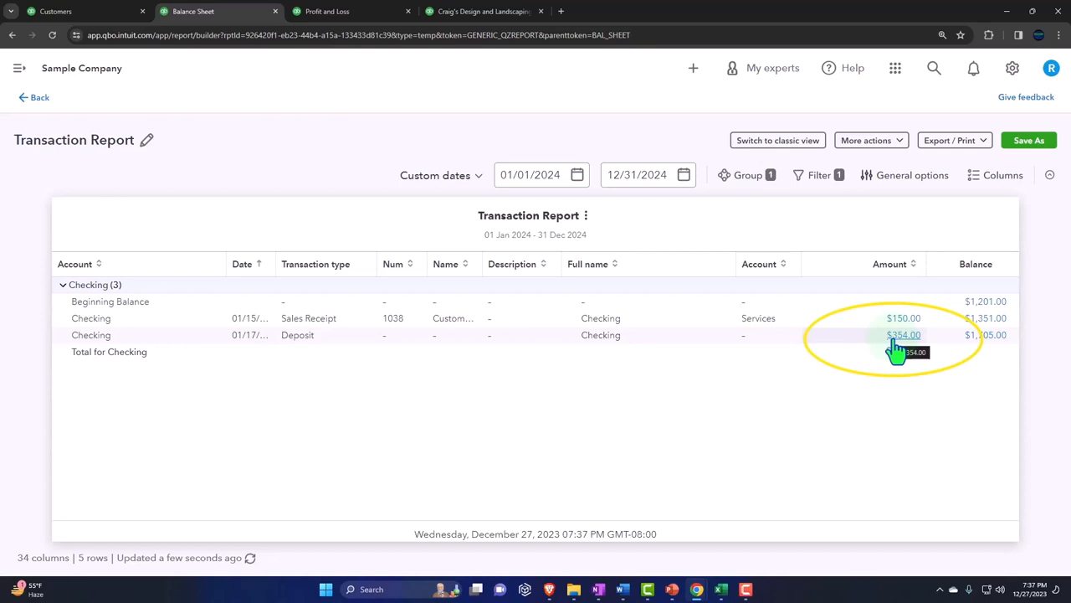
mouse_move(901, 350)
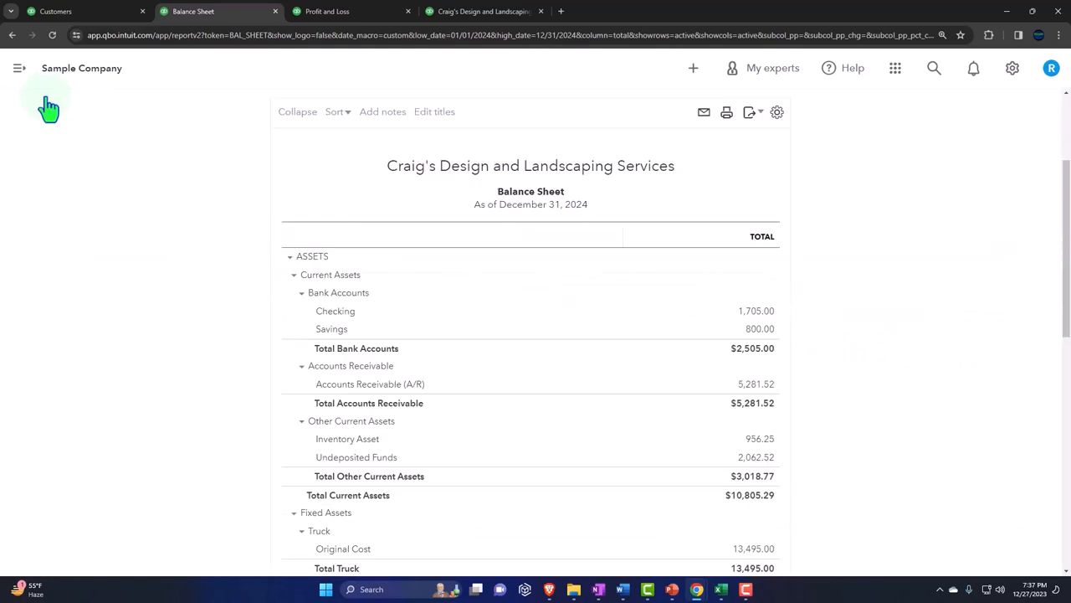
mouse_move(80, 42)
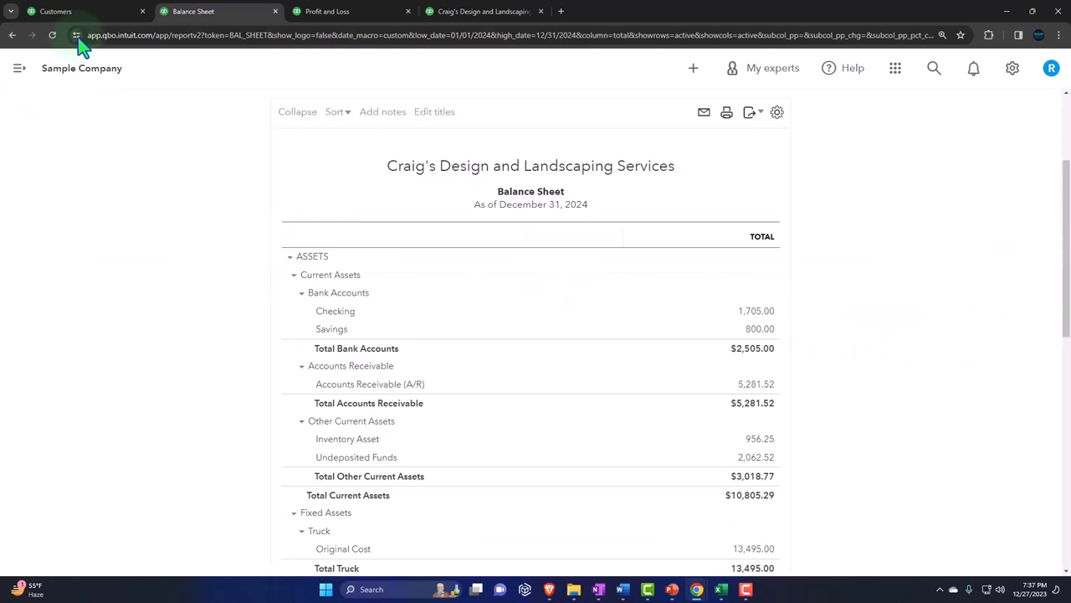
- Open the Checking bank transactions feed with 25 awaiting review, dismissing the connection popup
click(53, 10)
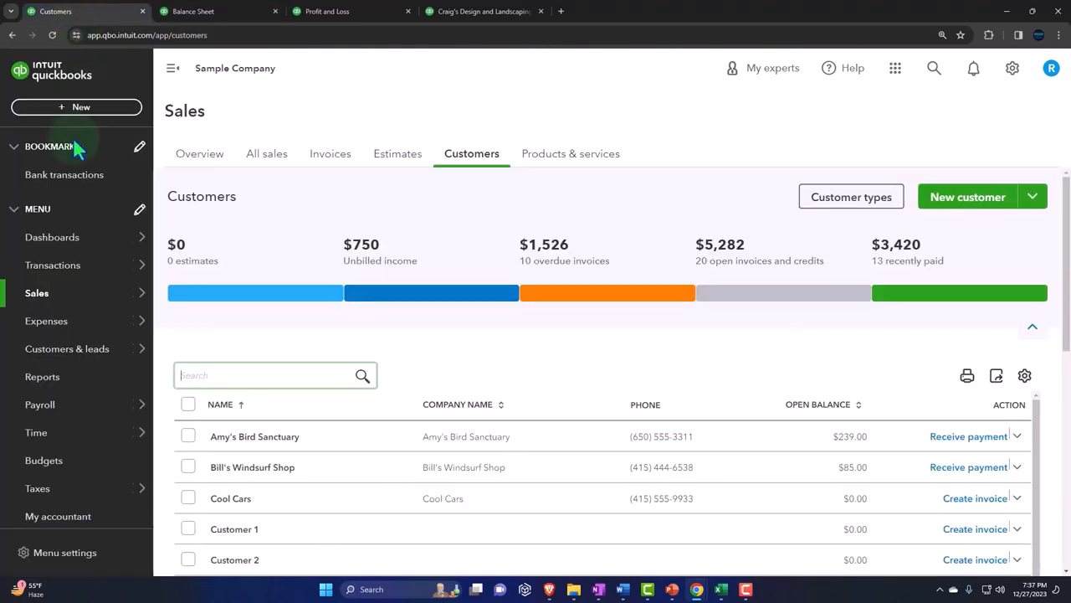
click(54, 264)
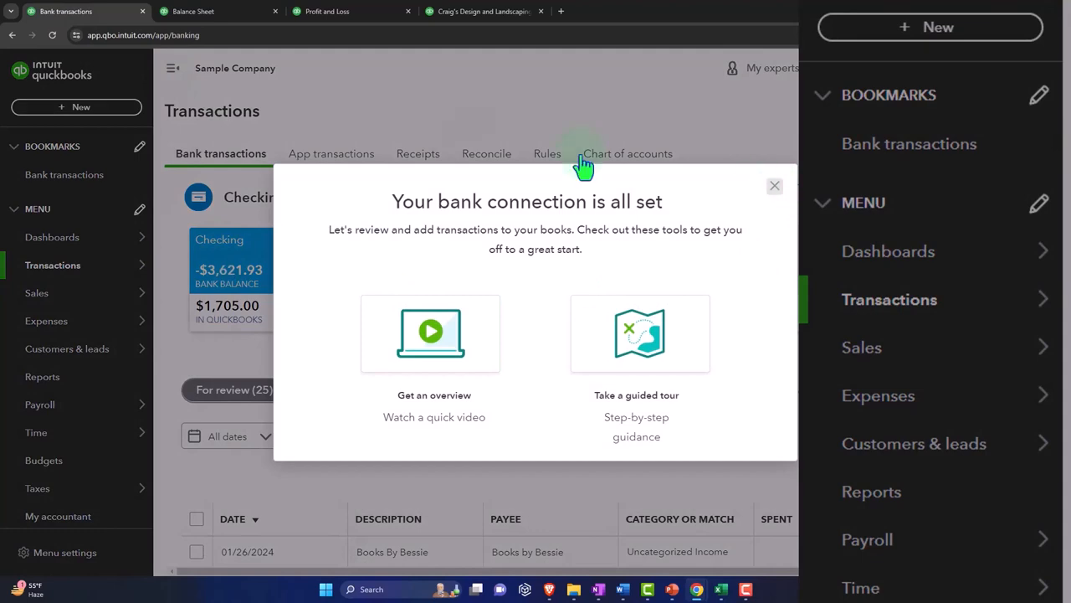
click(773, 185)
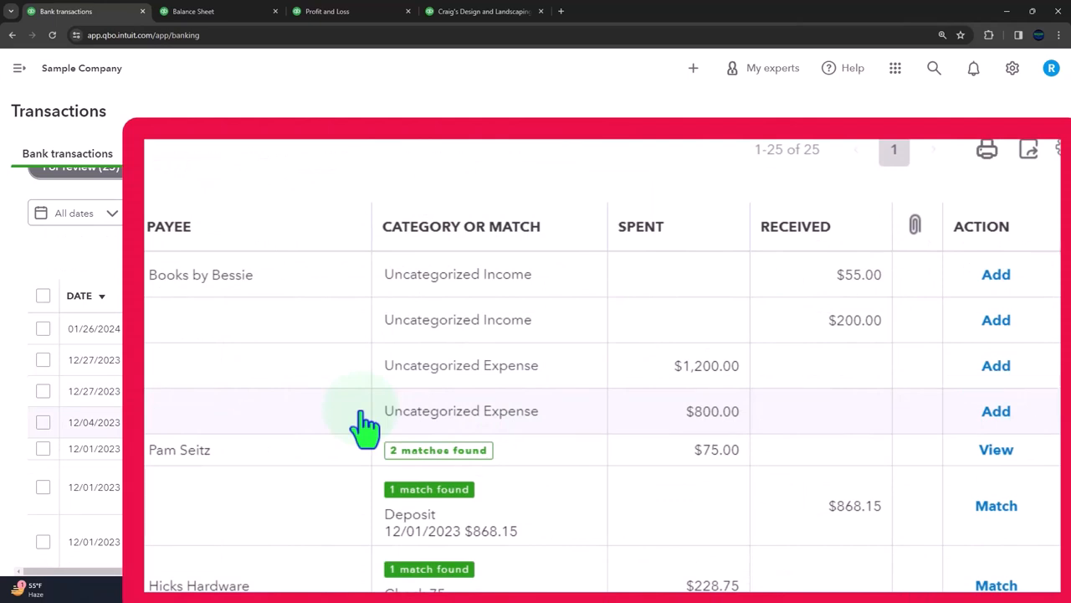
mouse_move(592, 331)
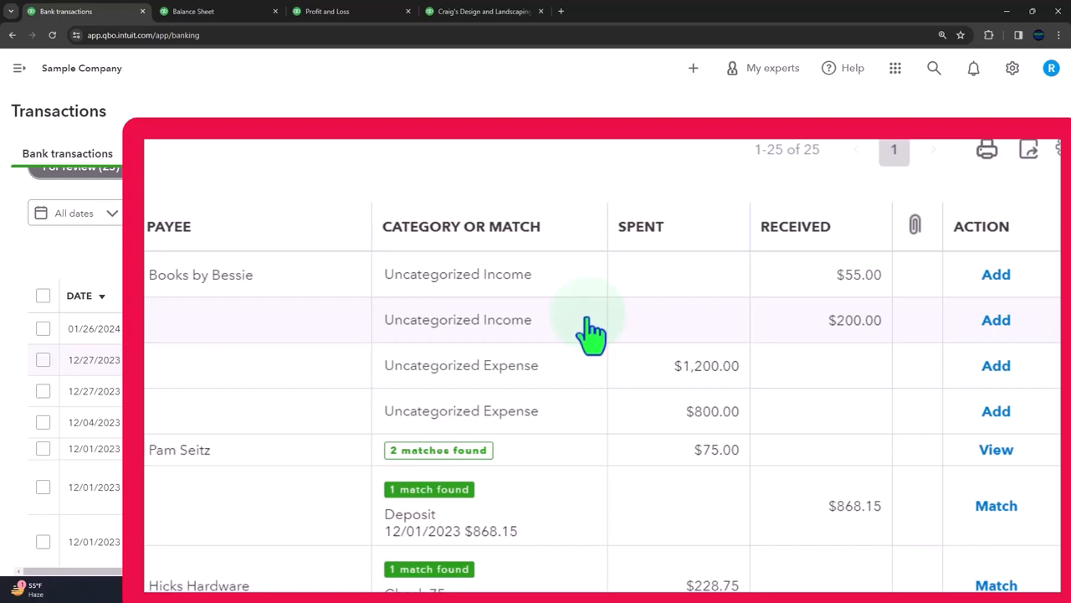
mouse_move(578, 365)
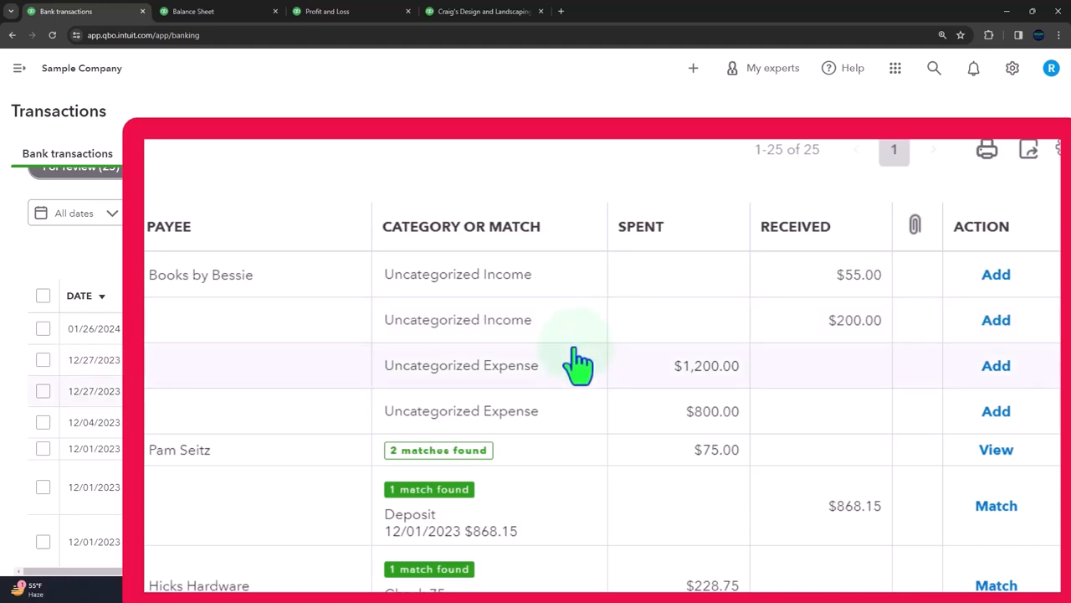
scroll(down, 3)
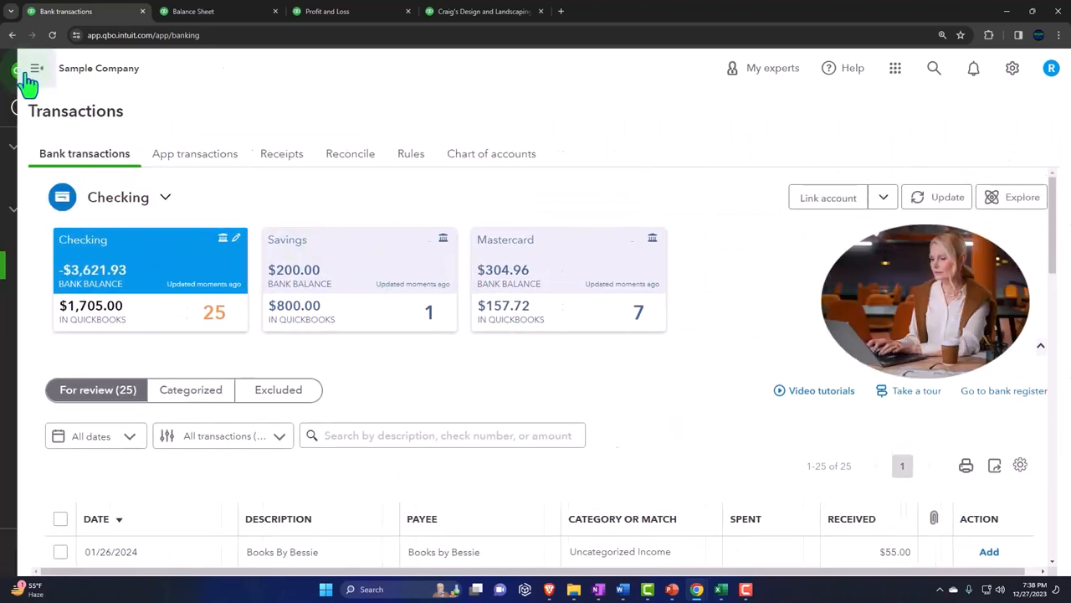
- Glance at the + New transaction menu, then return to the 2024 Balance Sheet
click(75, 107)
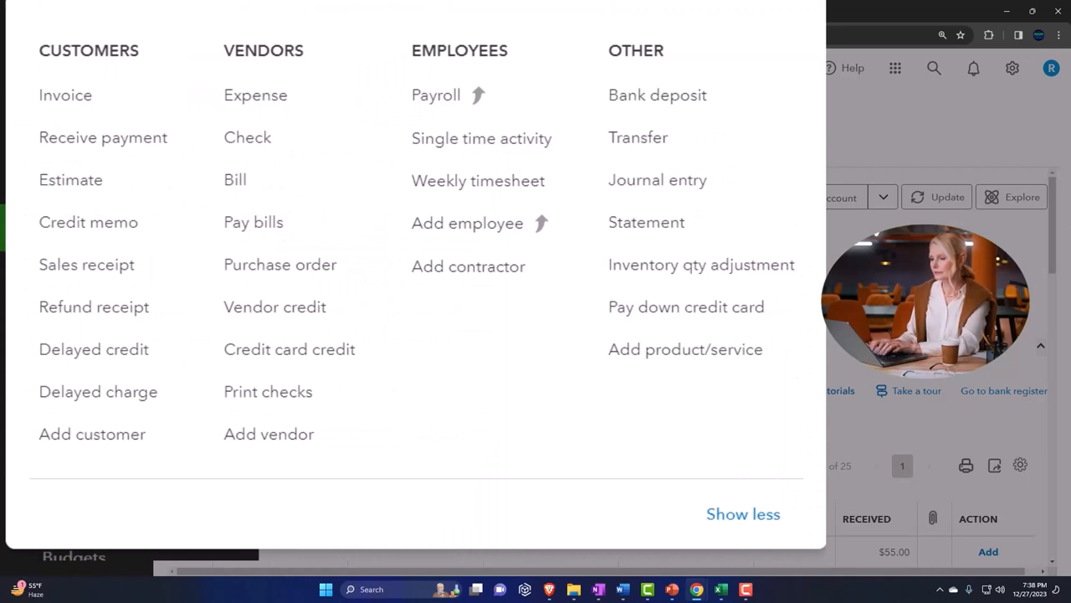
mouse_move(87, 221)
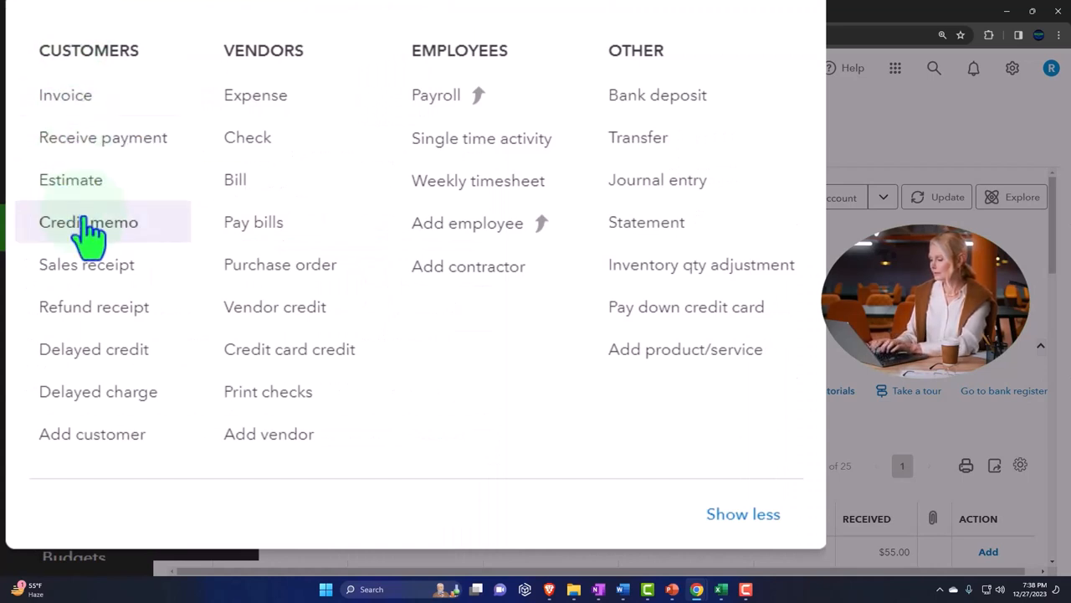
mouse_move(87, 264)
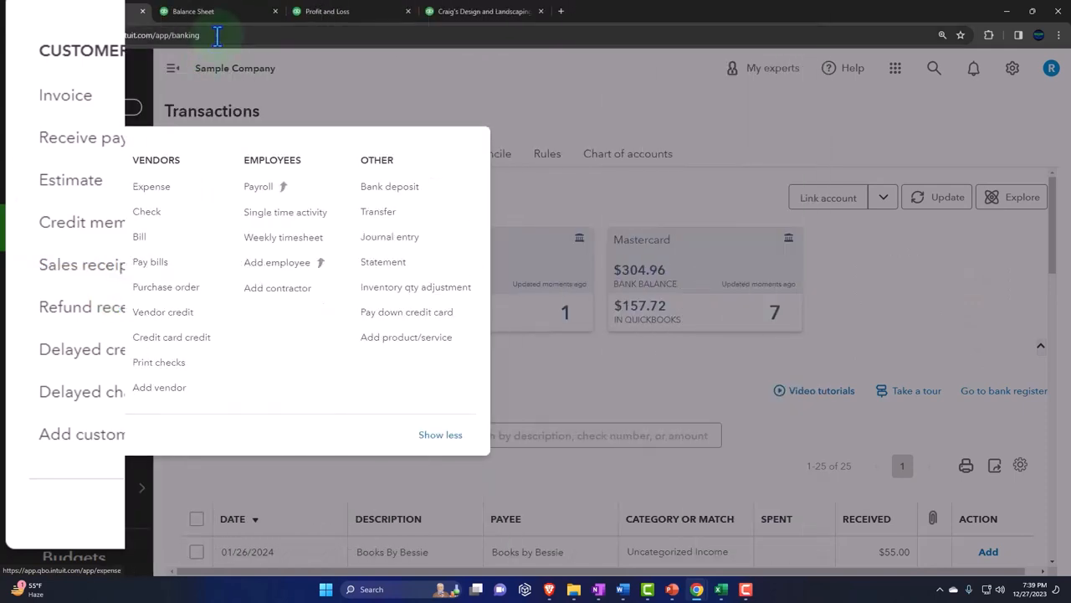
click(204, 10)
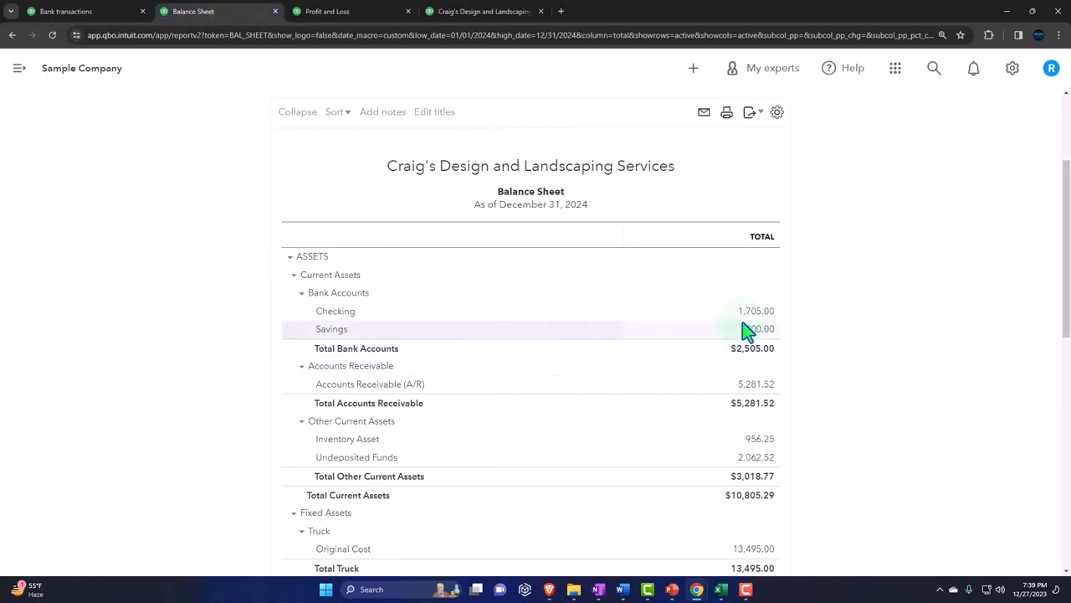
- Drill into Checking's 1,705.00 balance to see the $150 sales receipt and $354 deposit totalling $504
click(756, 328)
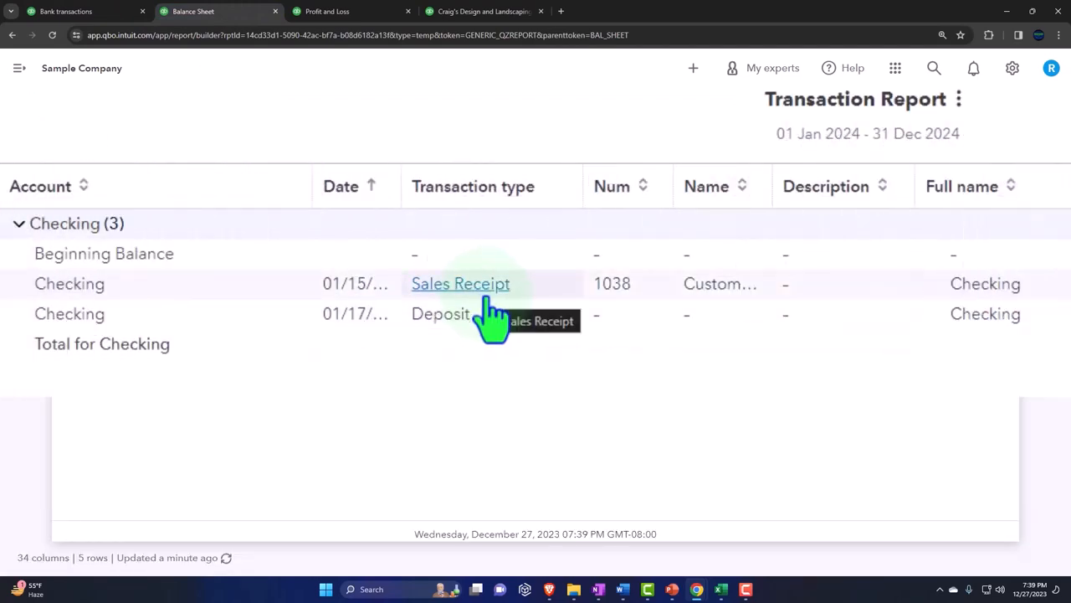
mouse_move(489, 317)
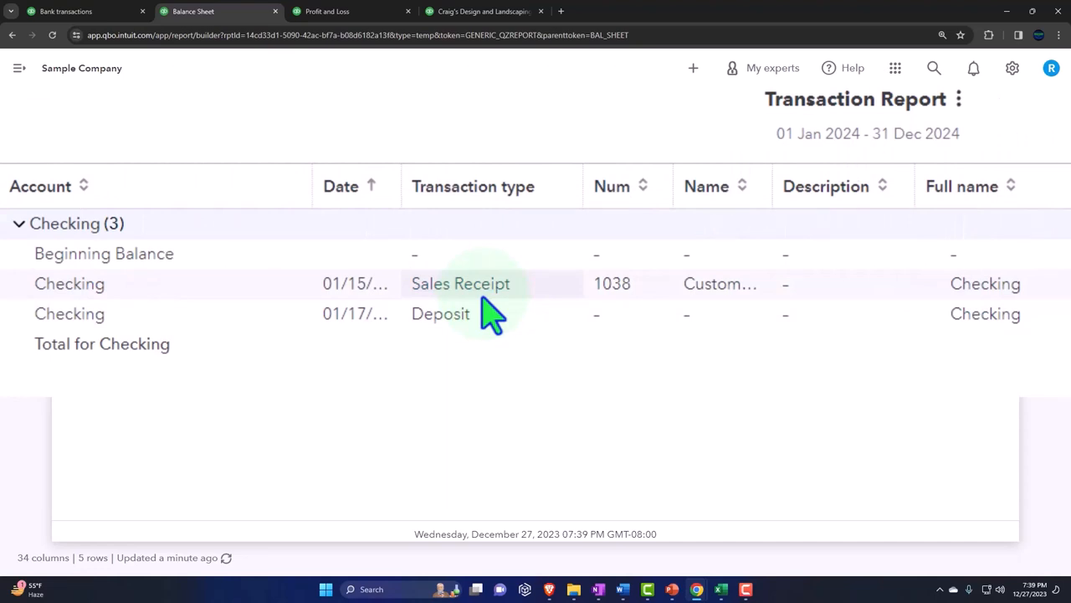
mouse_move(460, 283)
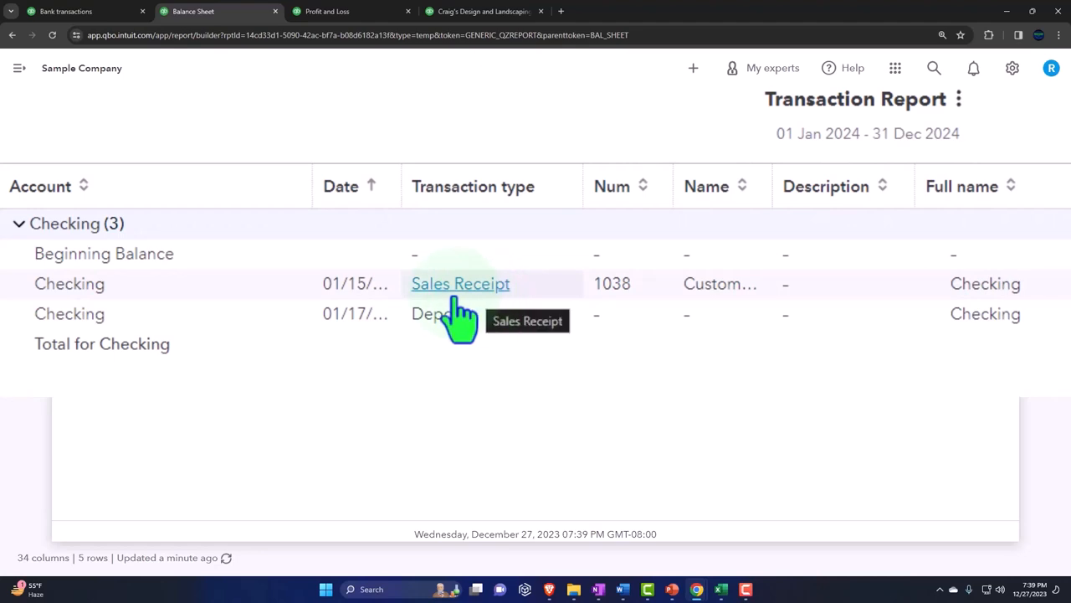
mouse_move(505, 316)
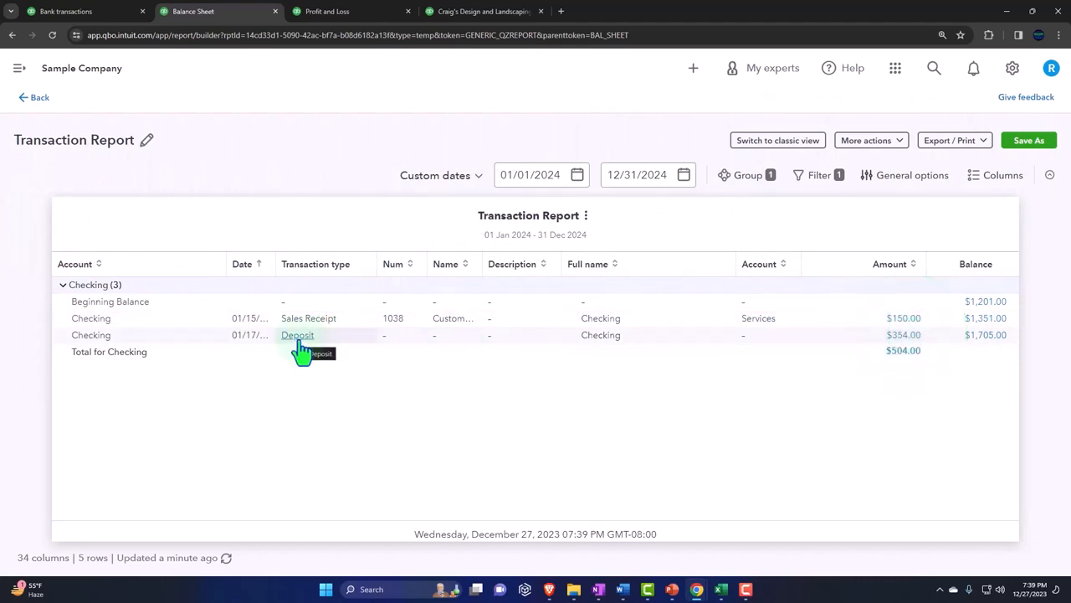
mouse_move(673, 134)
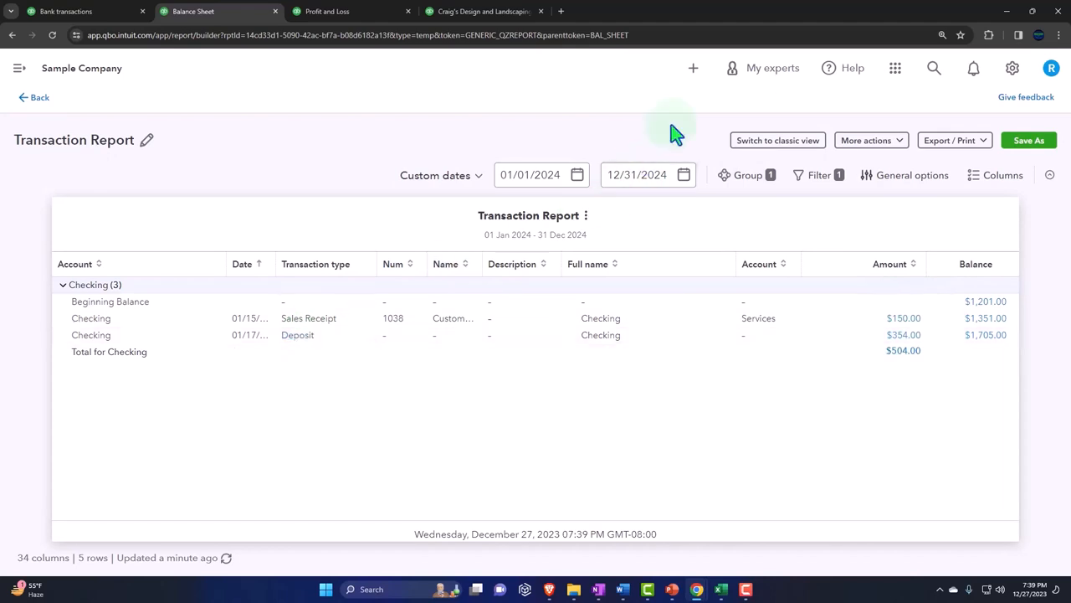
click(693, 67)
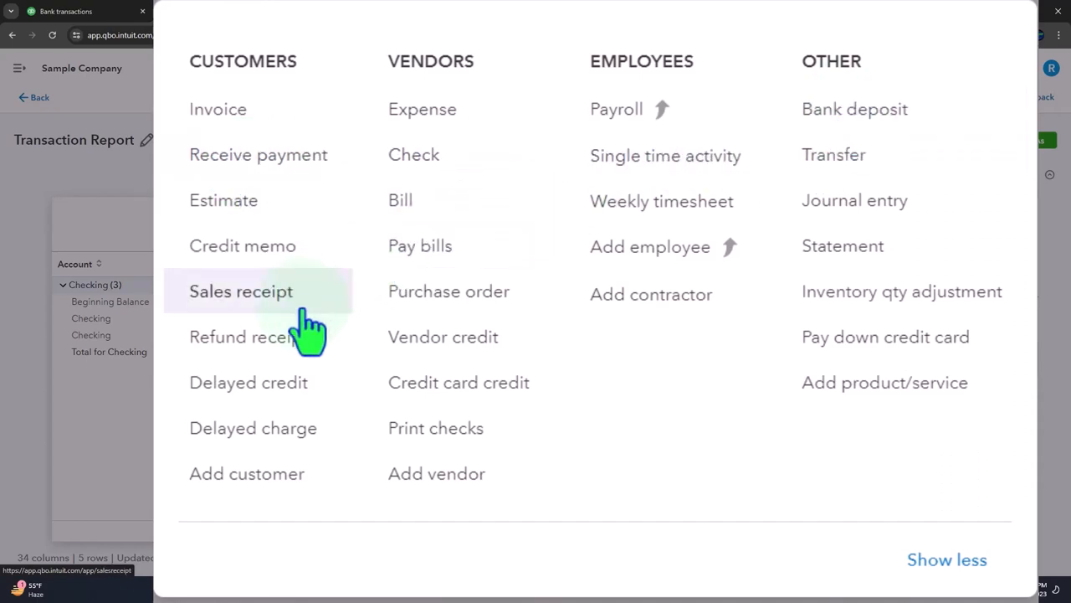
mouse_move(247, 337)
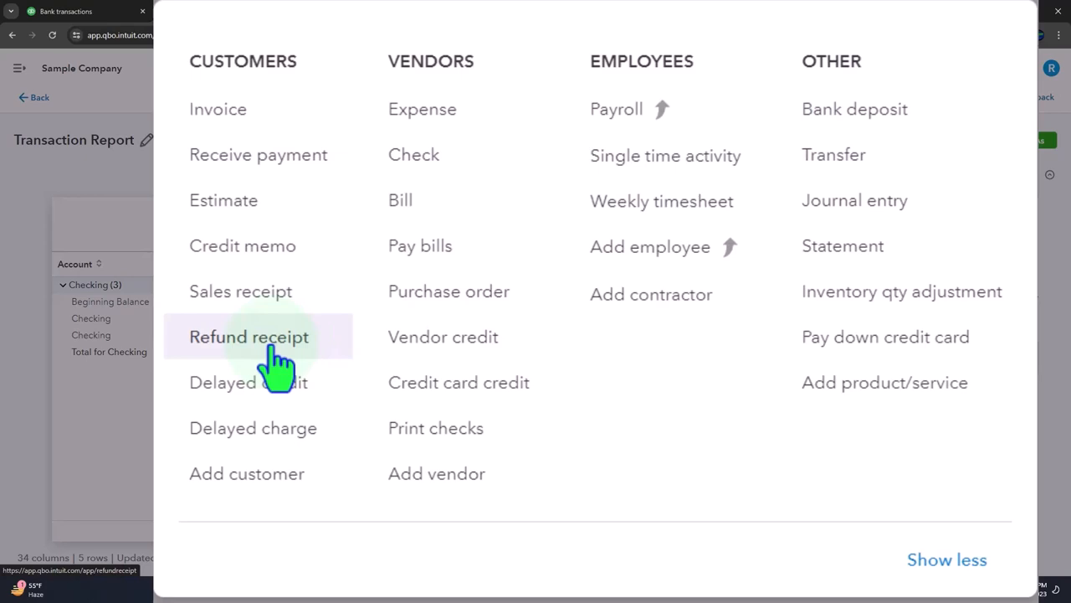
mouse_move(260, 292)
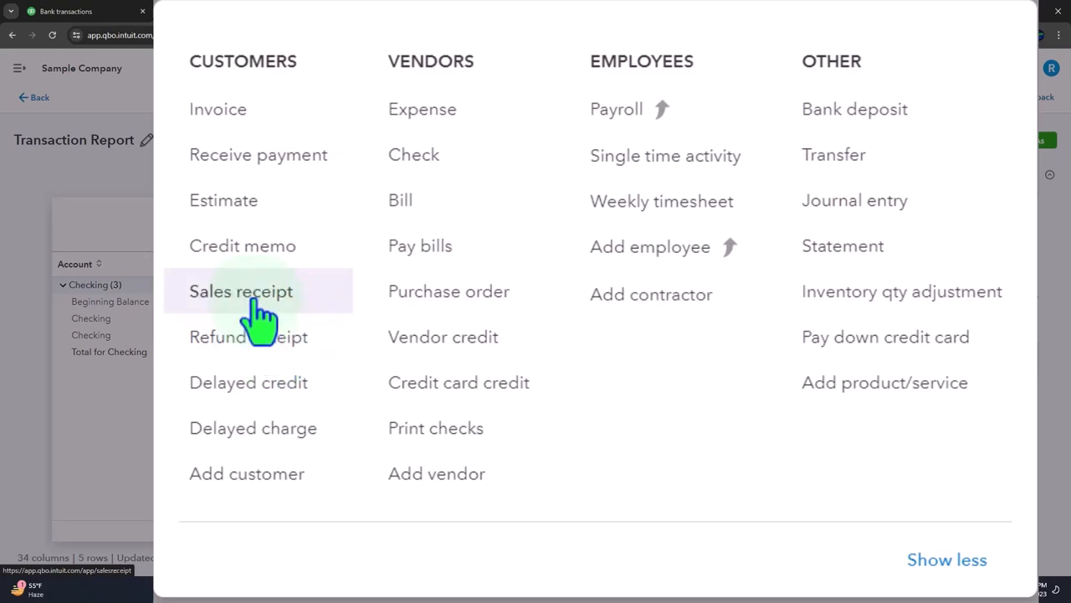
mouse_move(30, 315)
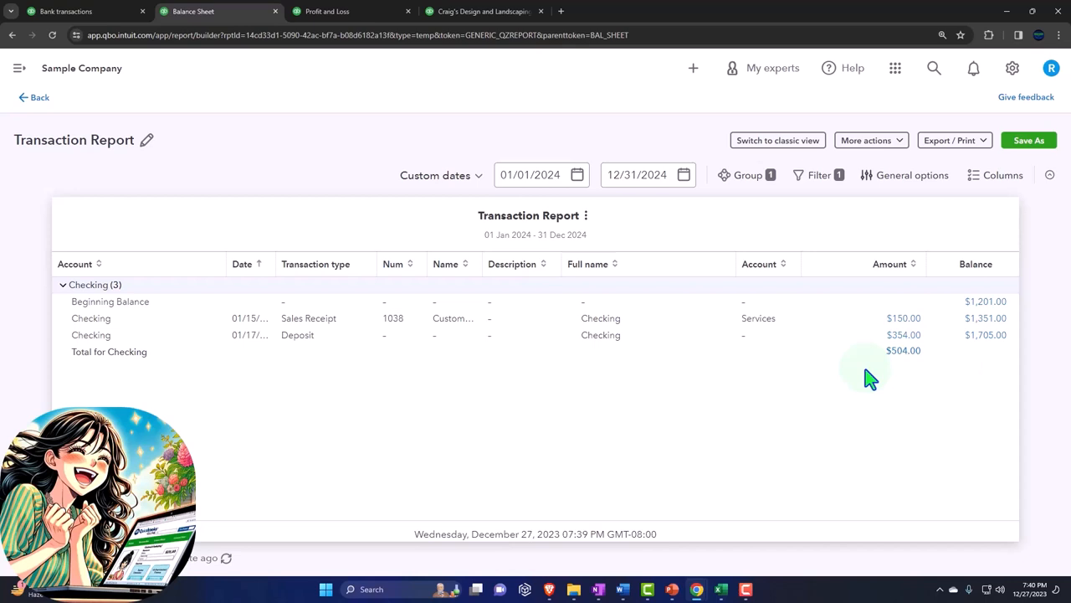
mouse_move(328, 335)
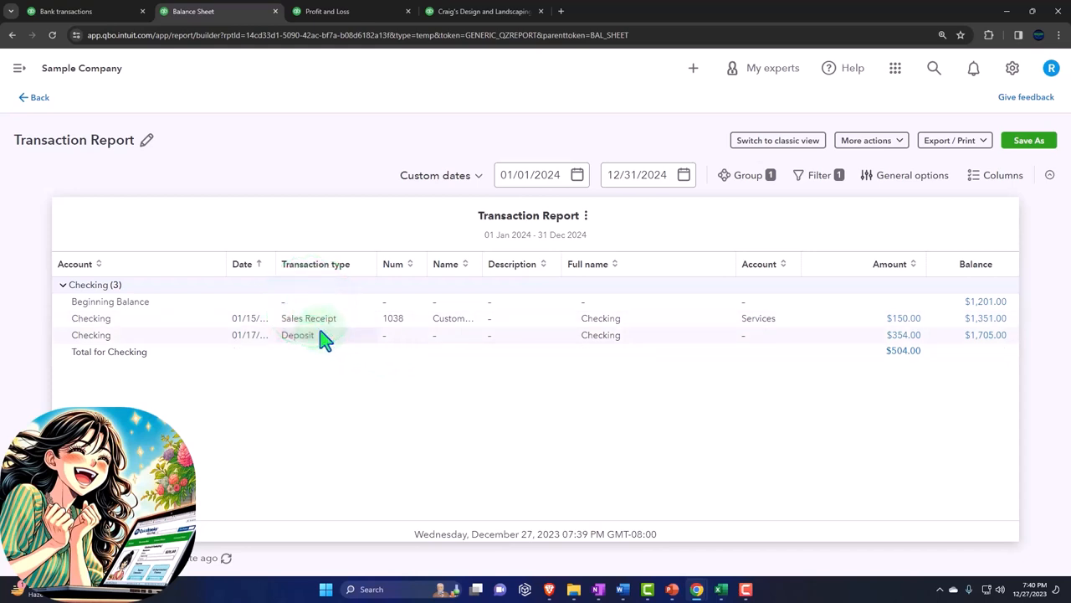
mouse_move(298, 335)
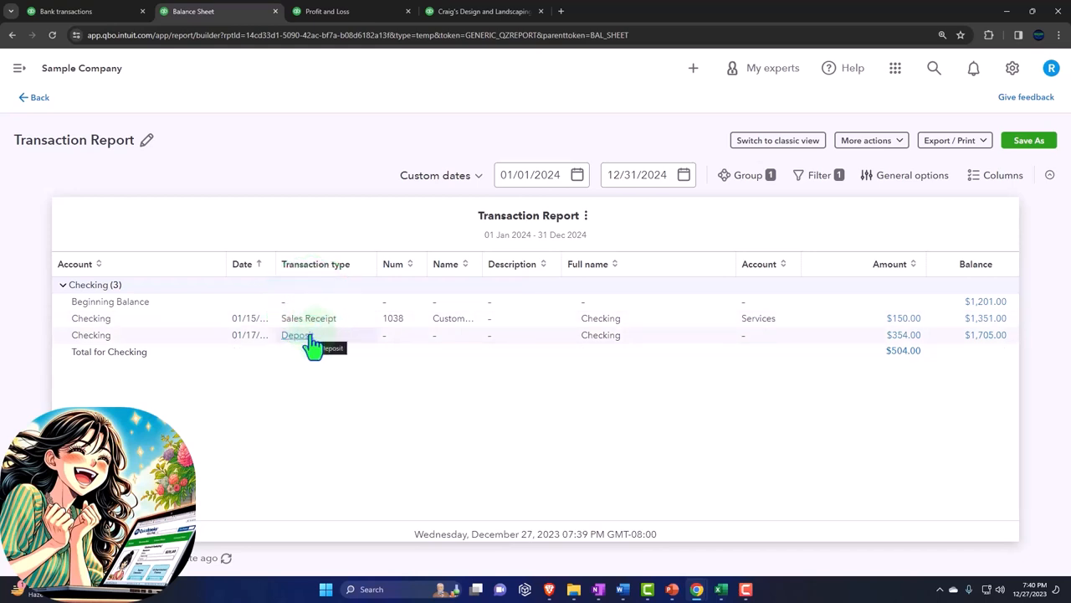